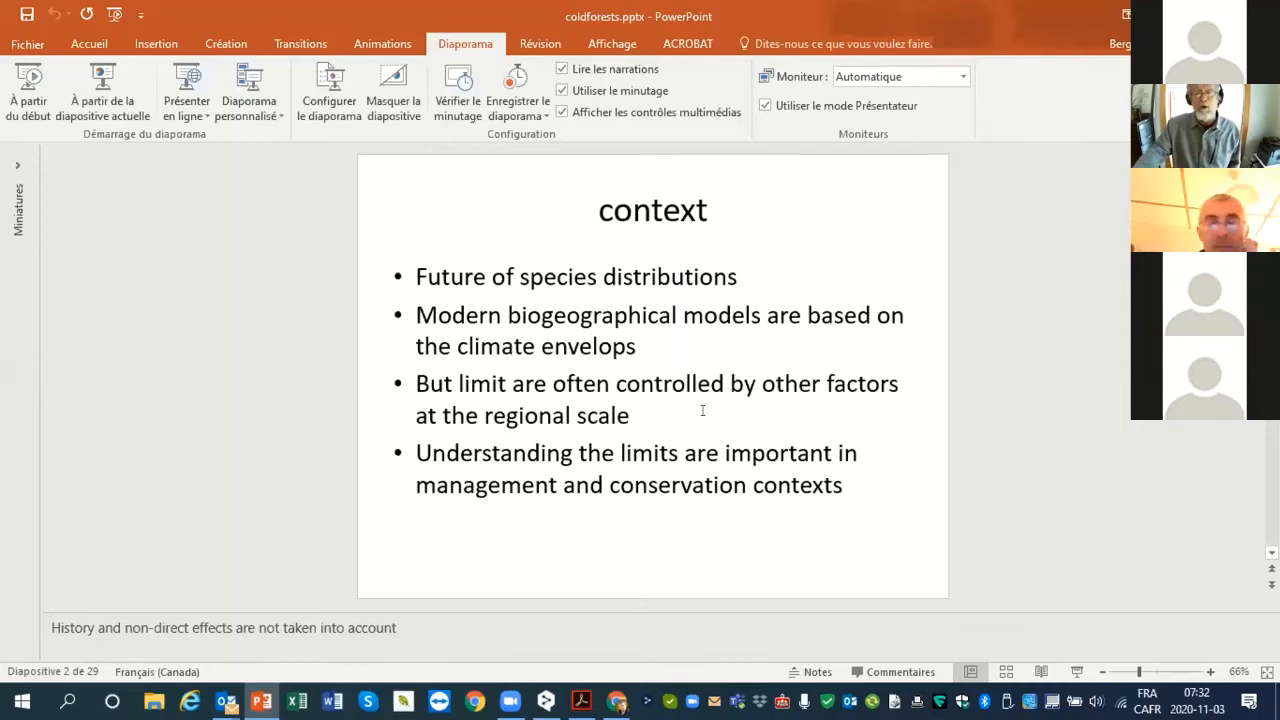
pyautogui.moveTo(796, 576)
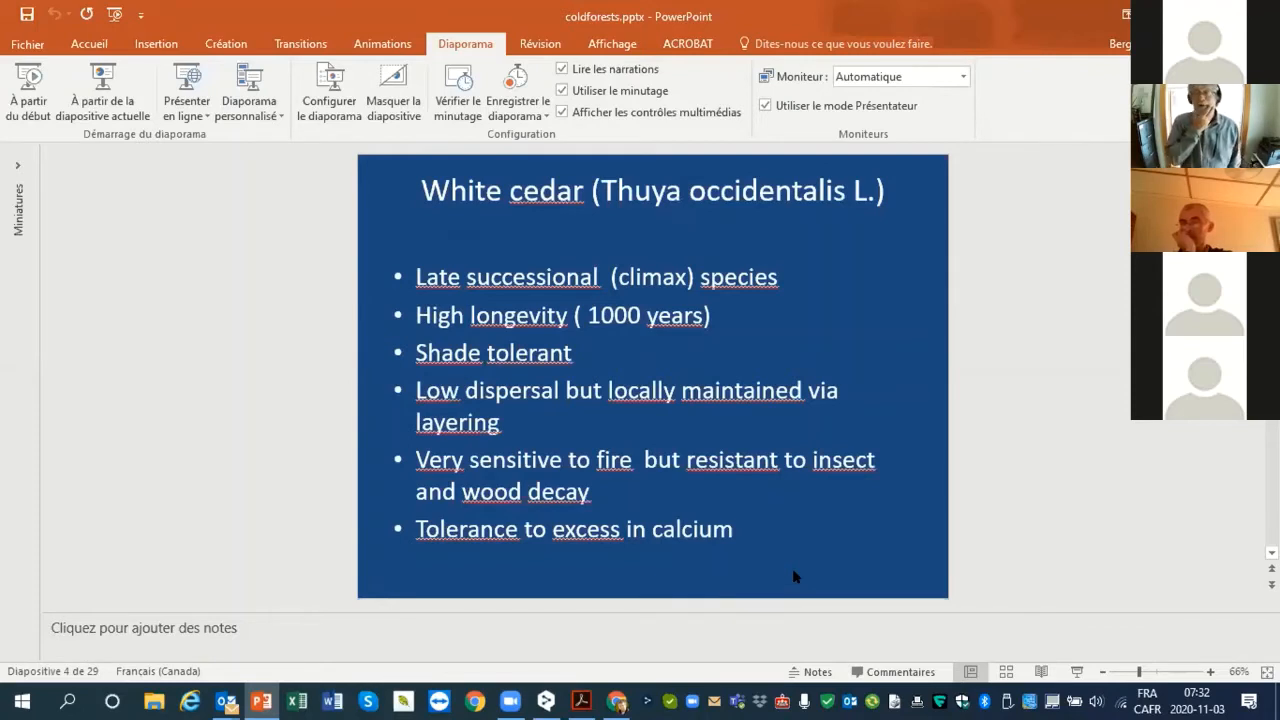
pyautogui.moveTo(864, 272)
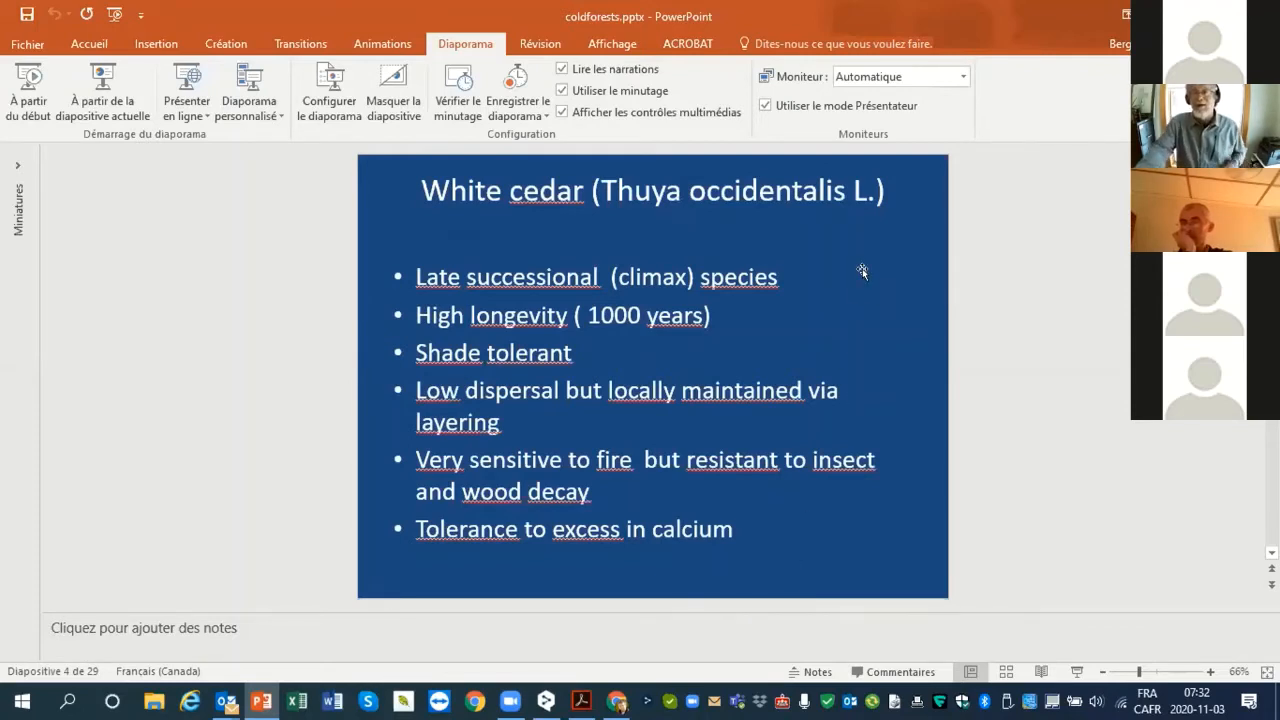
pyautogui.moveTo(860, 256)
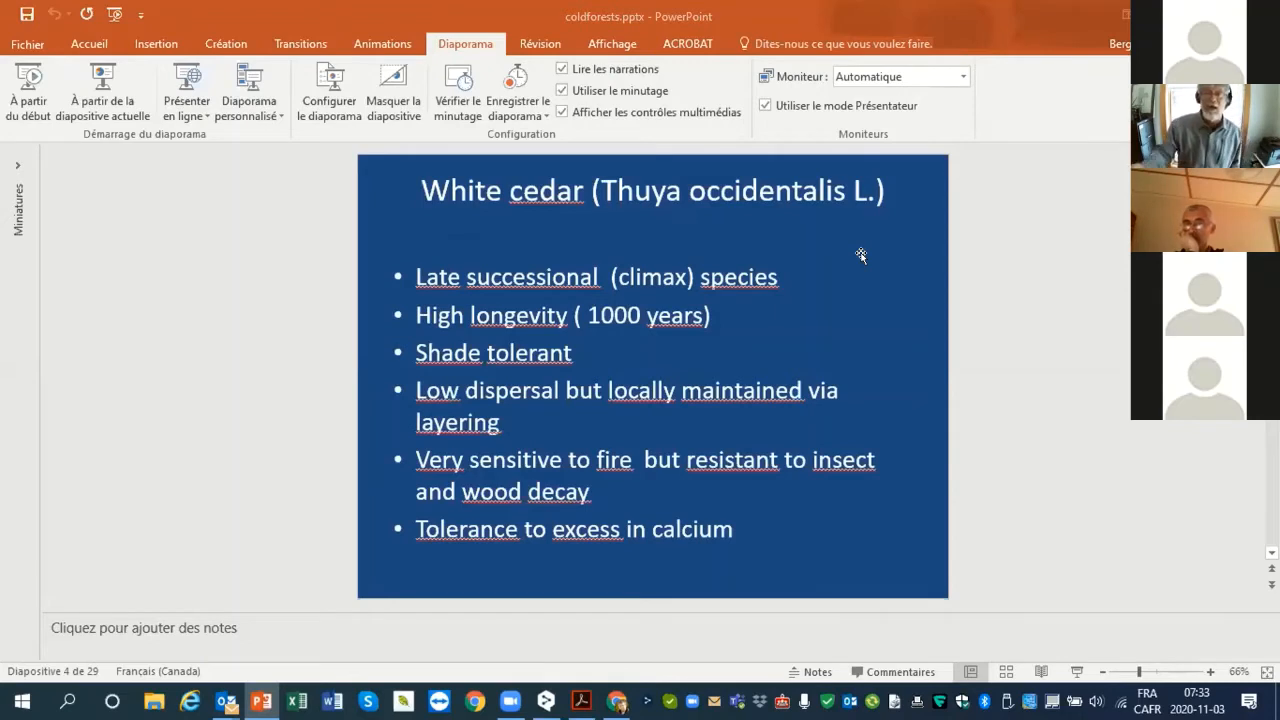
pyautogui.moveTo(800, 102)
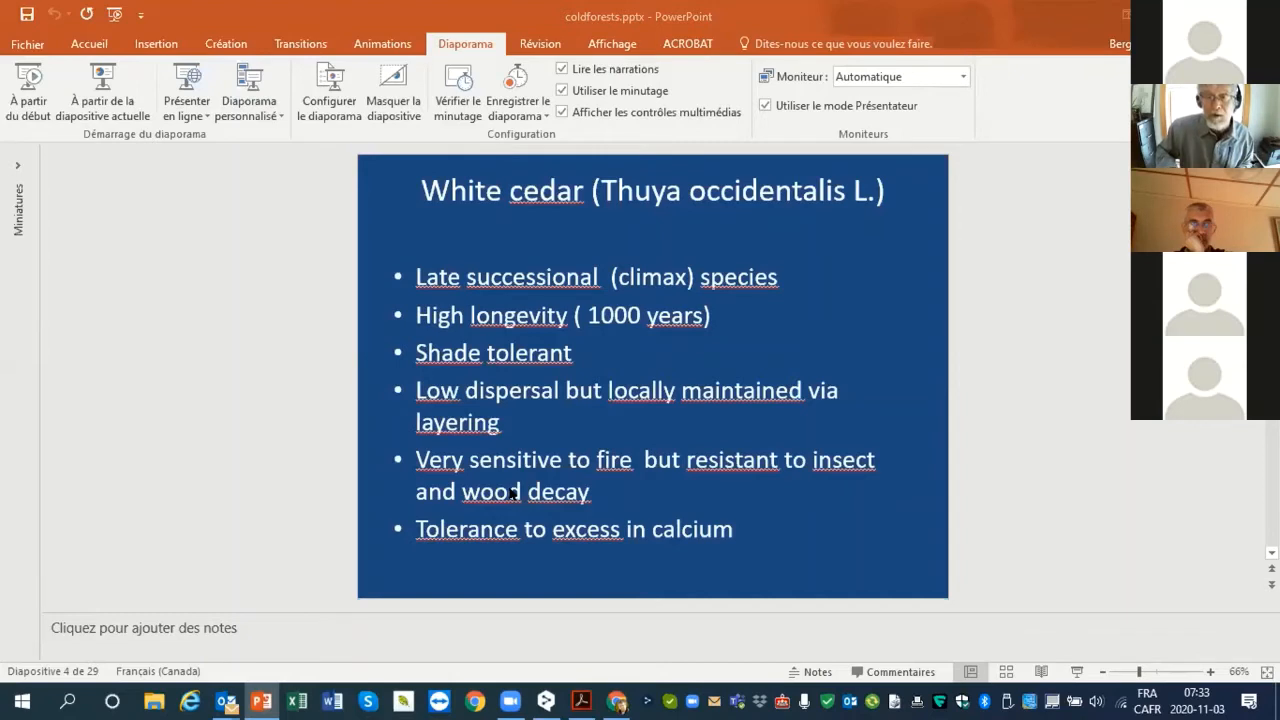
pyautogui.moveTo(276, 504)
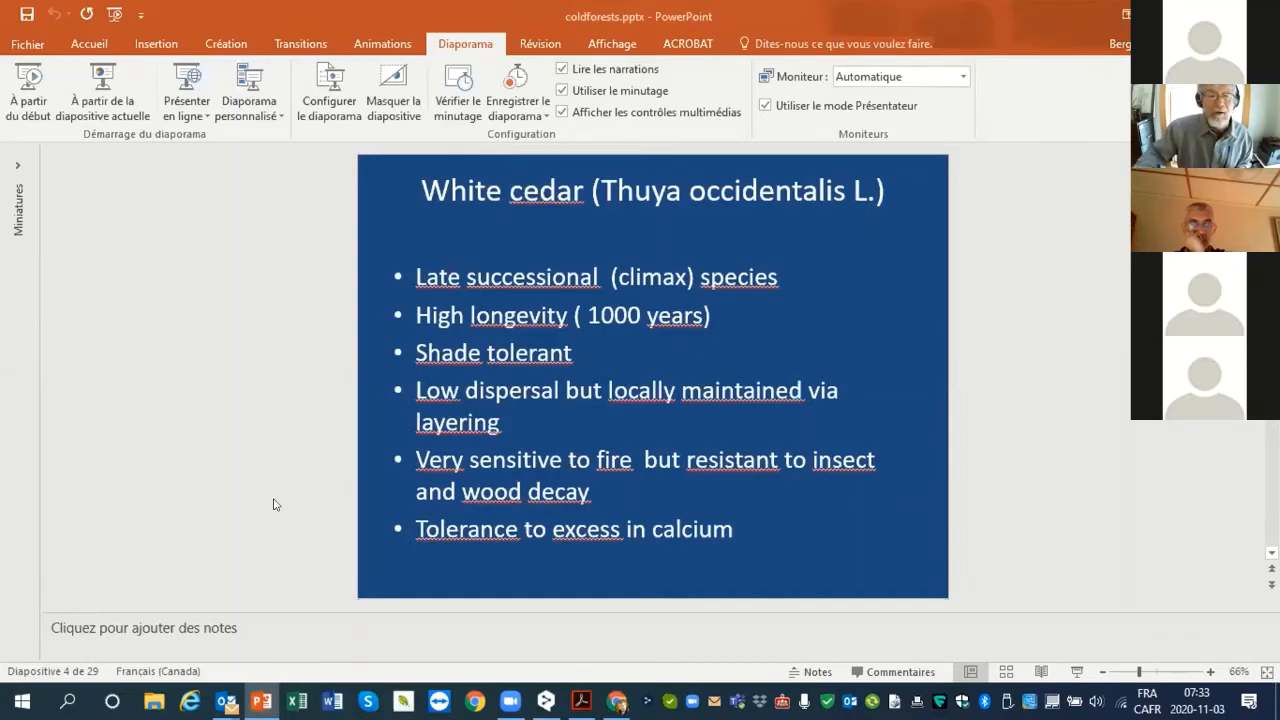
pyautogui.moveTo(628, 492)
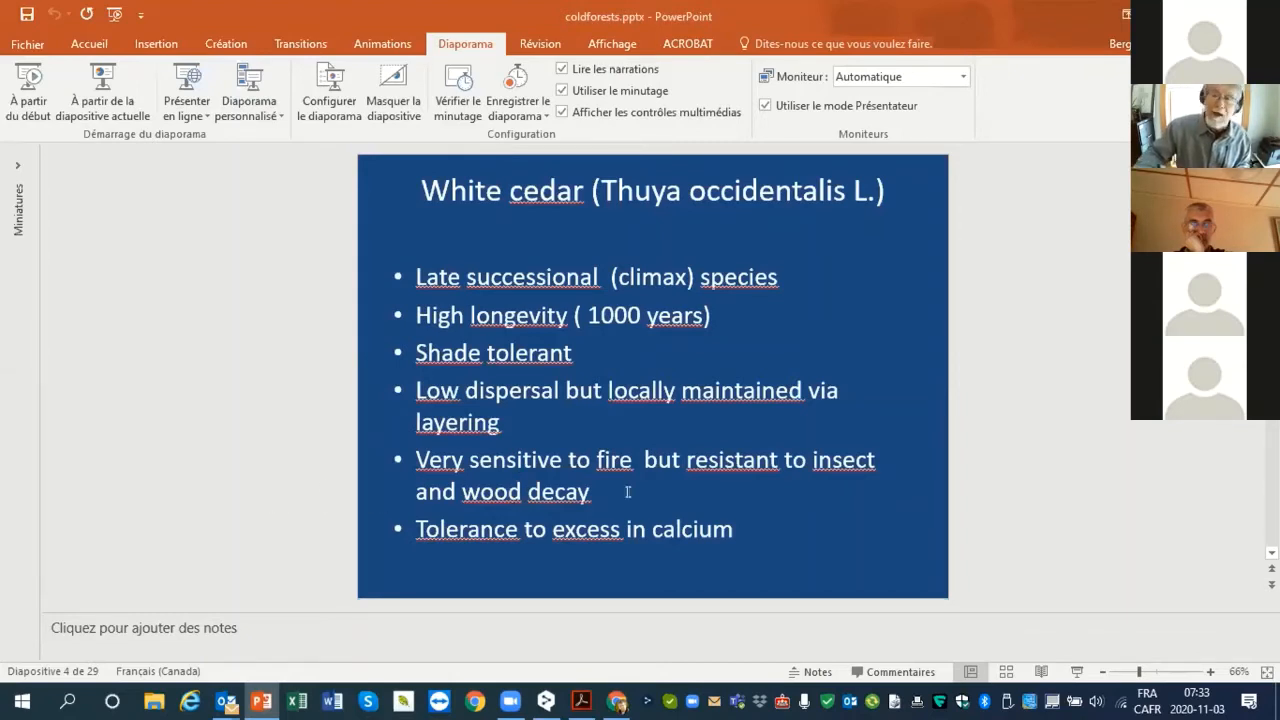
pyautogui.moveTo(994, 552)
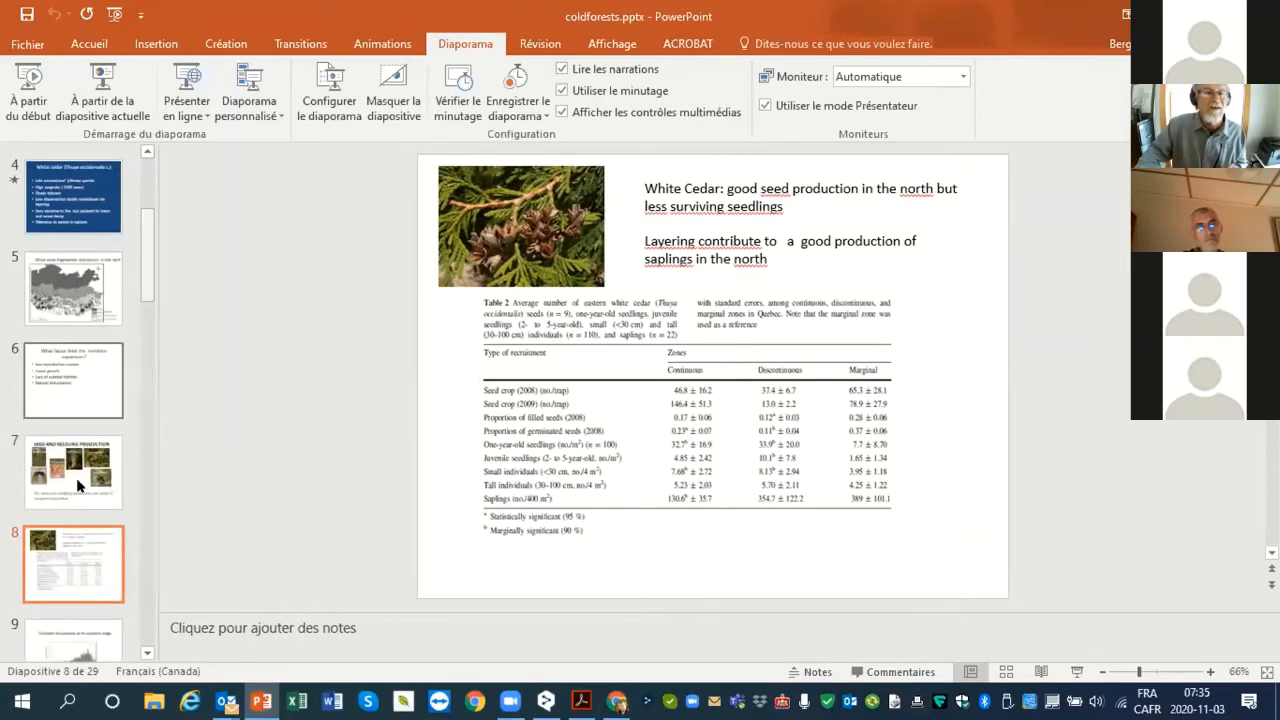
# Show the constant recruitment at northern edge slide, then move to slide 10, RADIAL GROWTH
pyautogui.click(72, 636)
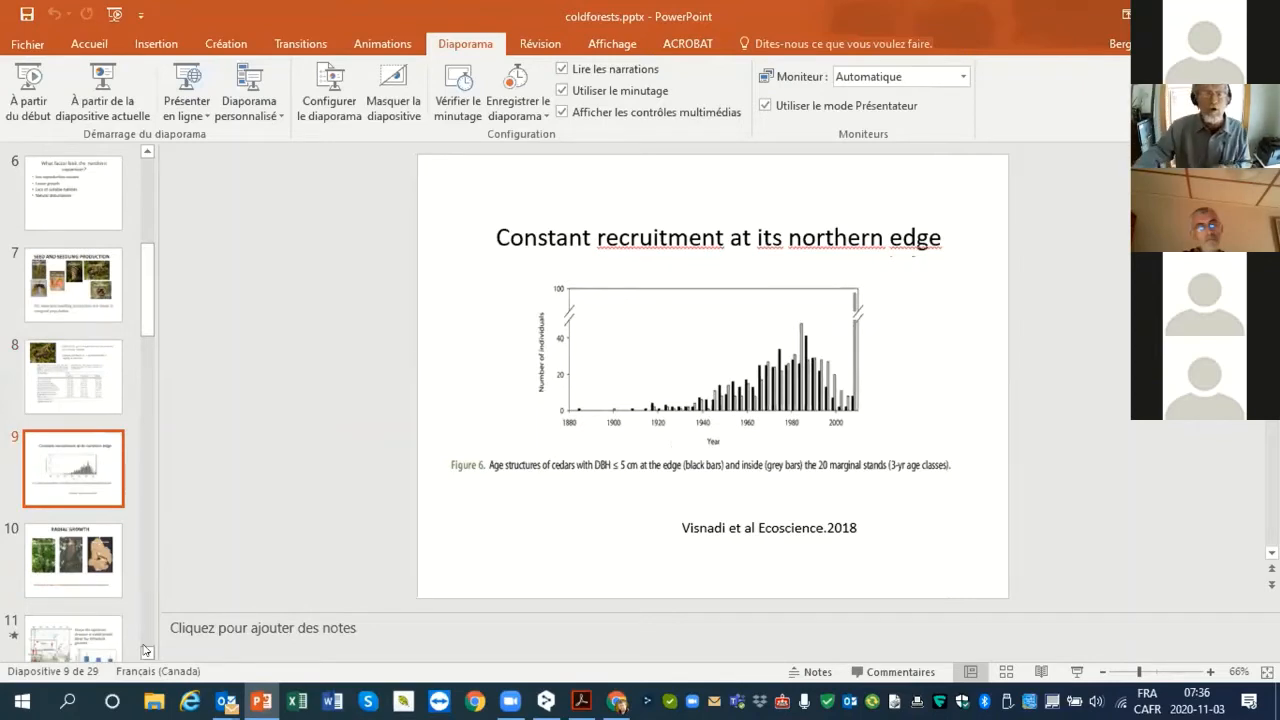
pyautogui.scroll(-3)
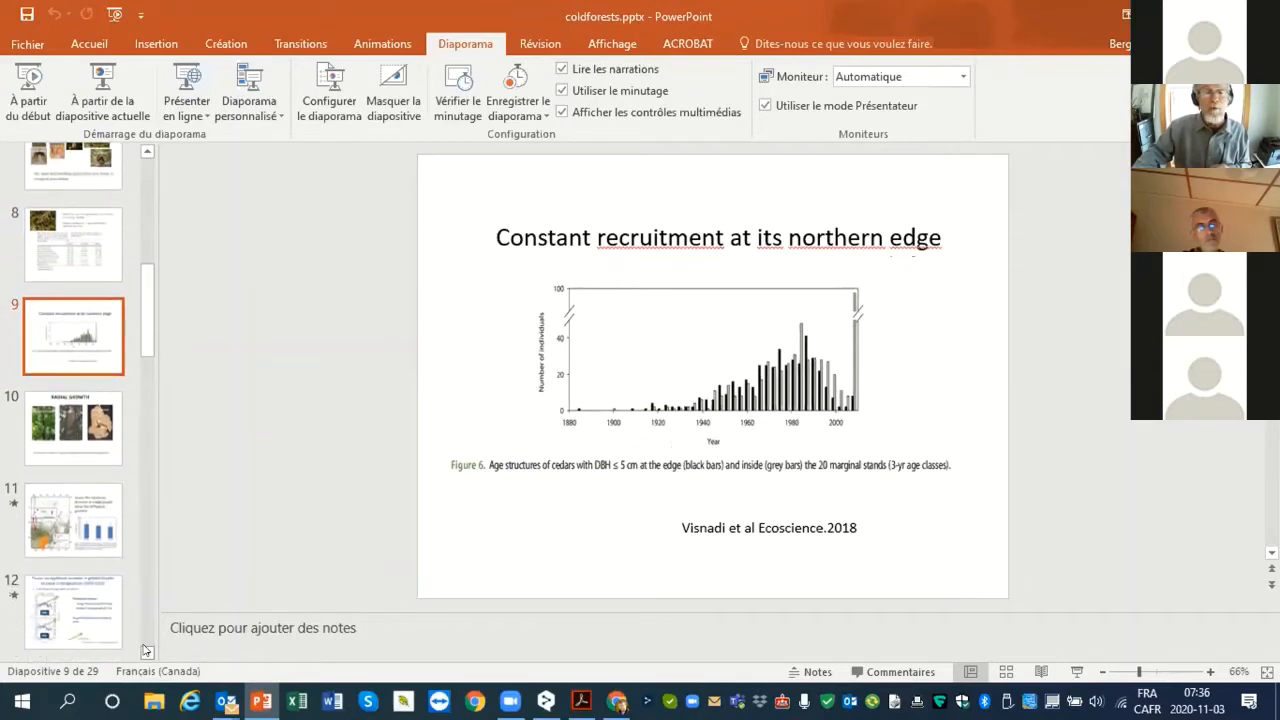
pyautogui.scroll(-3)
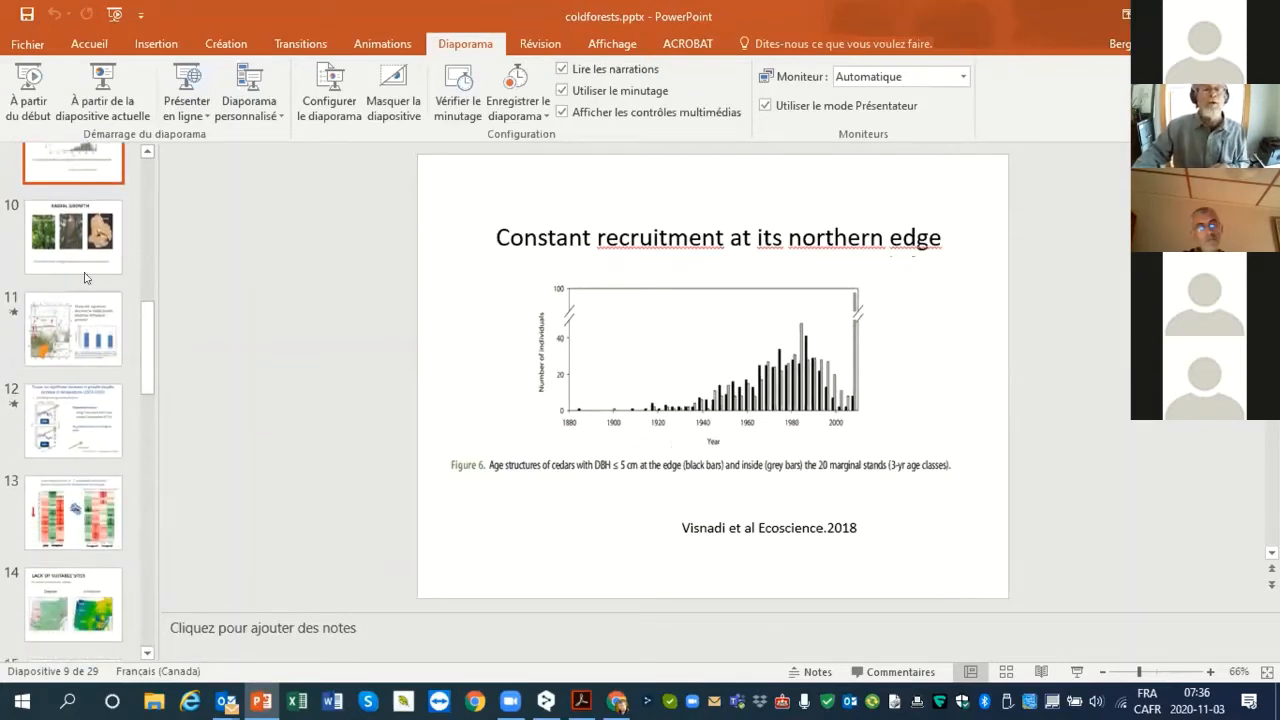
pyautogui.click(72, 236)
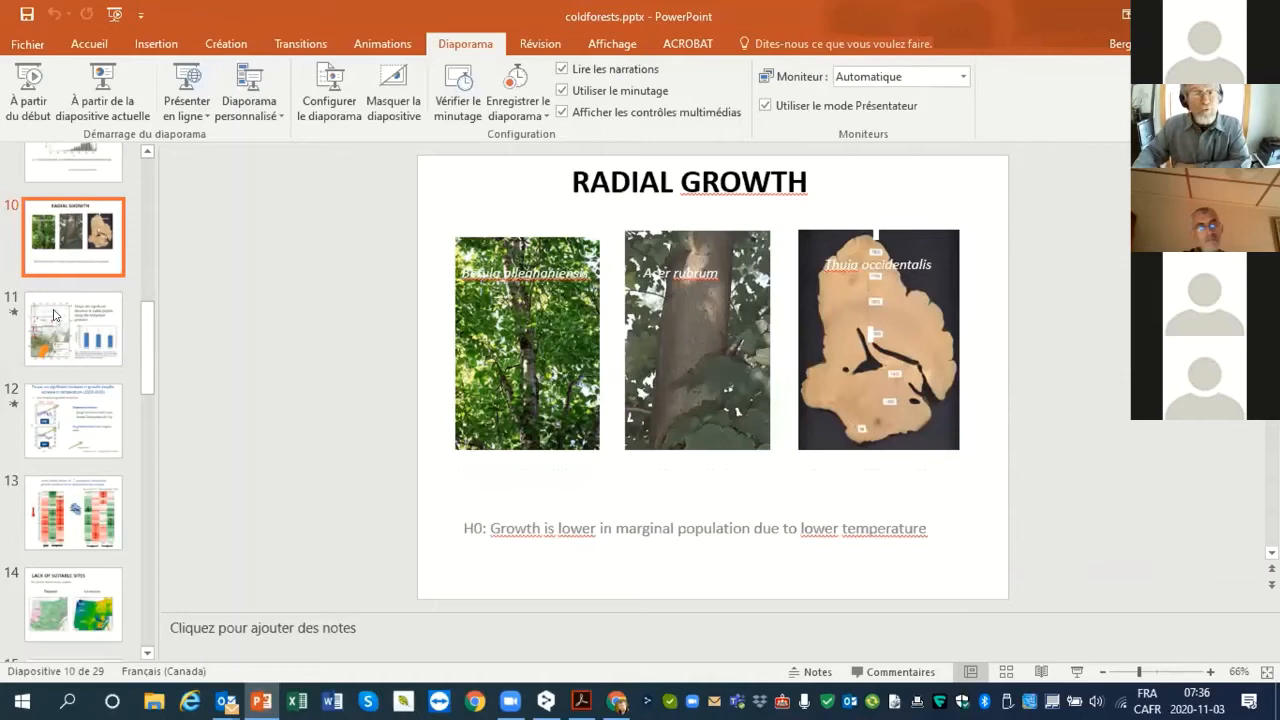
# Show slide 11 on Thuya radial growth along the latitudinal gradient
pyautogui.click(72, 328)
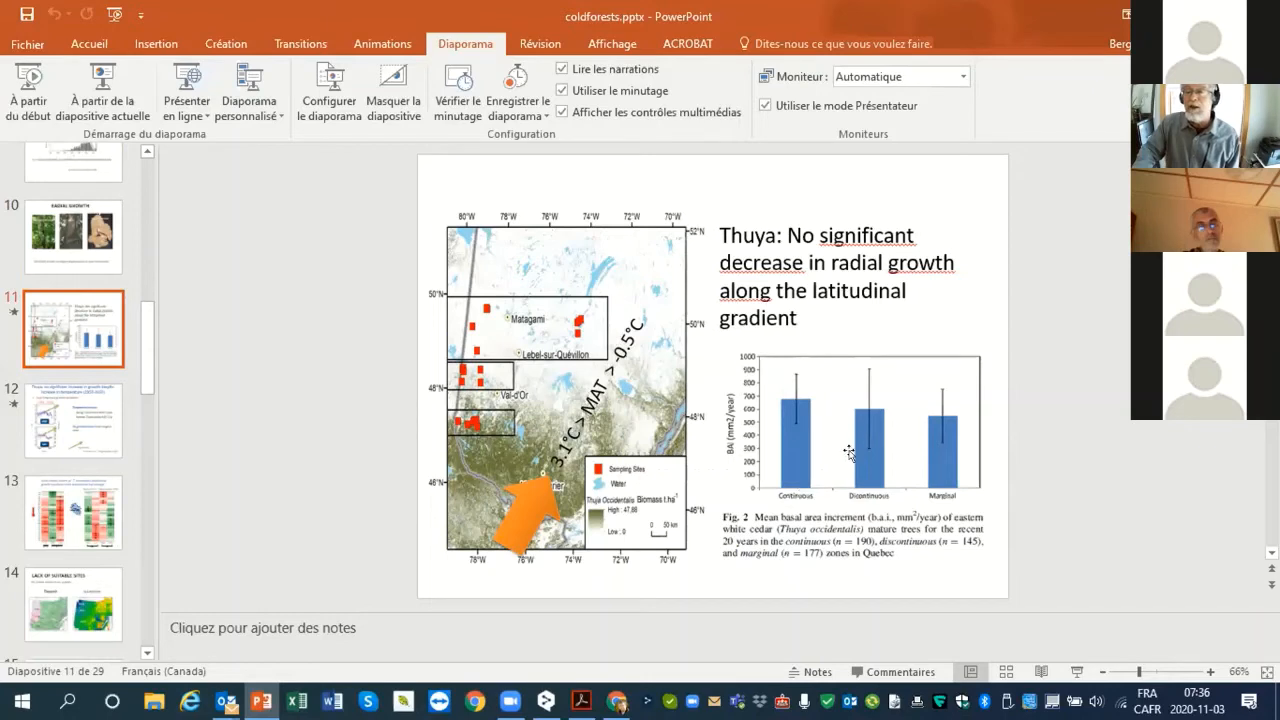
pyautogui.moveTo(838, 476)
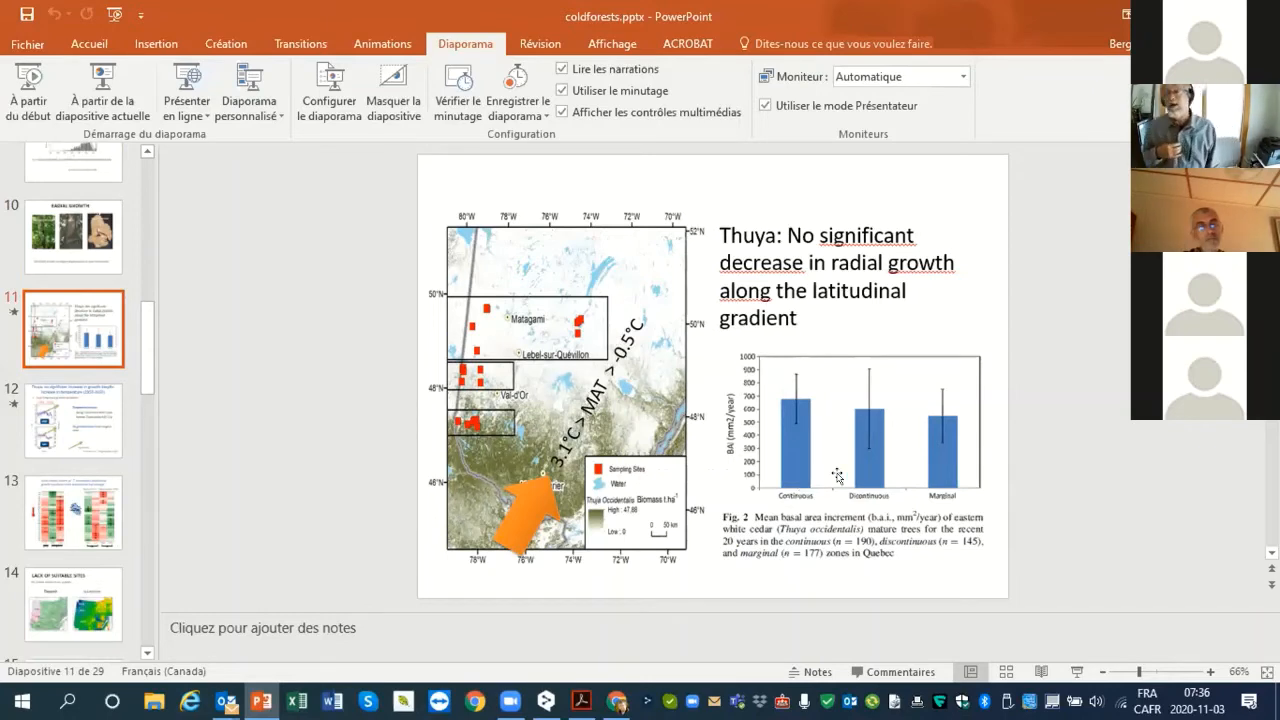
pyautogui.moveTo(878, 436)
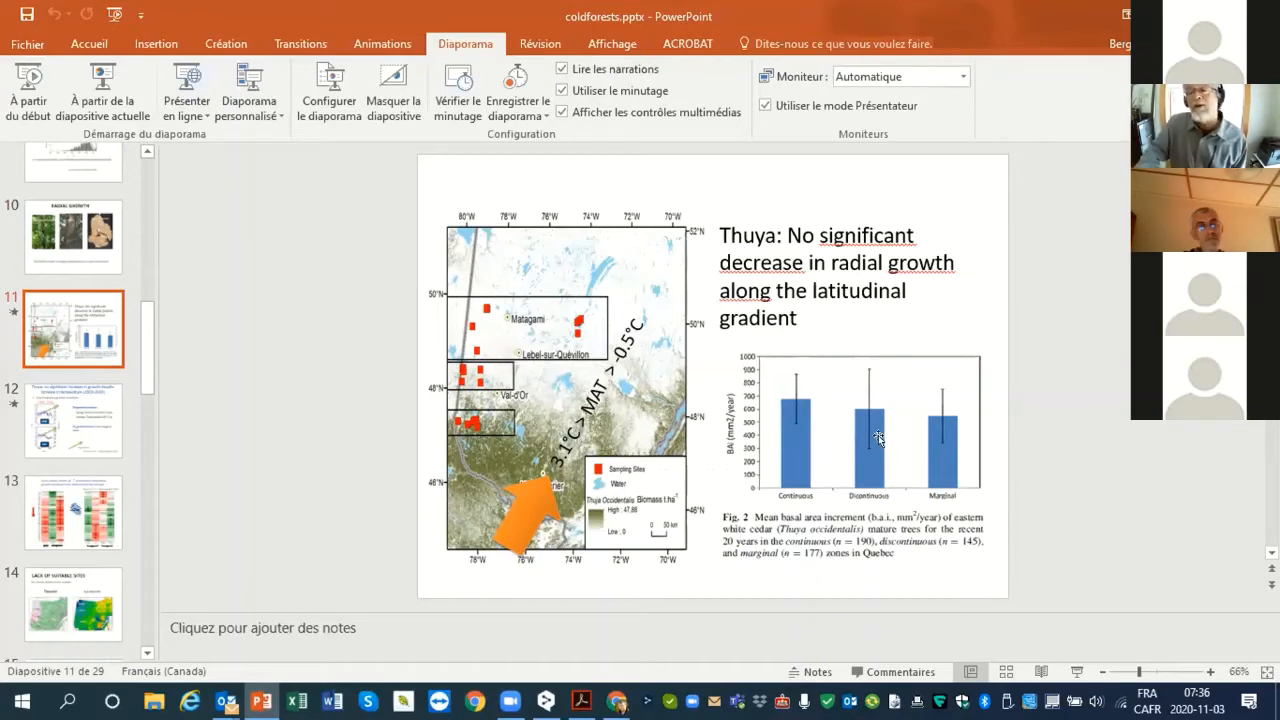
pyautogui.moveTo(832, 444)
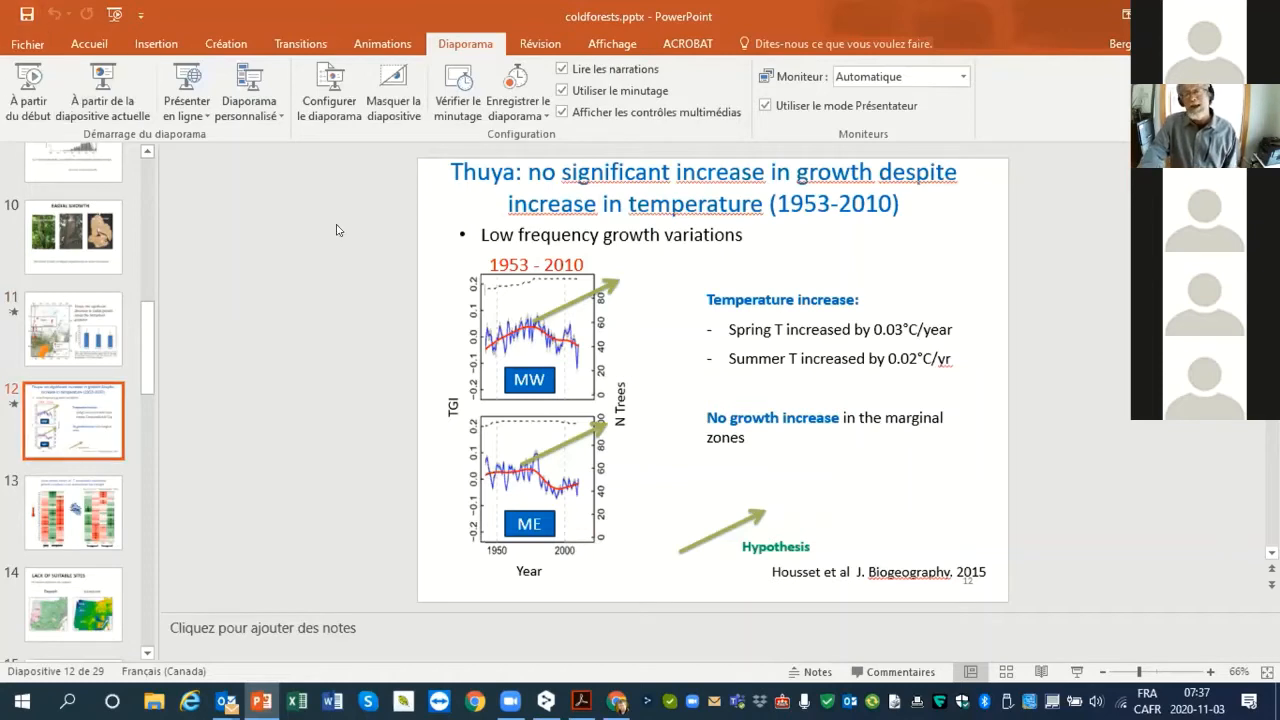
pyautogui.moveTo(364, 260)
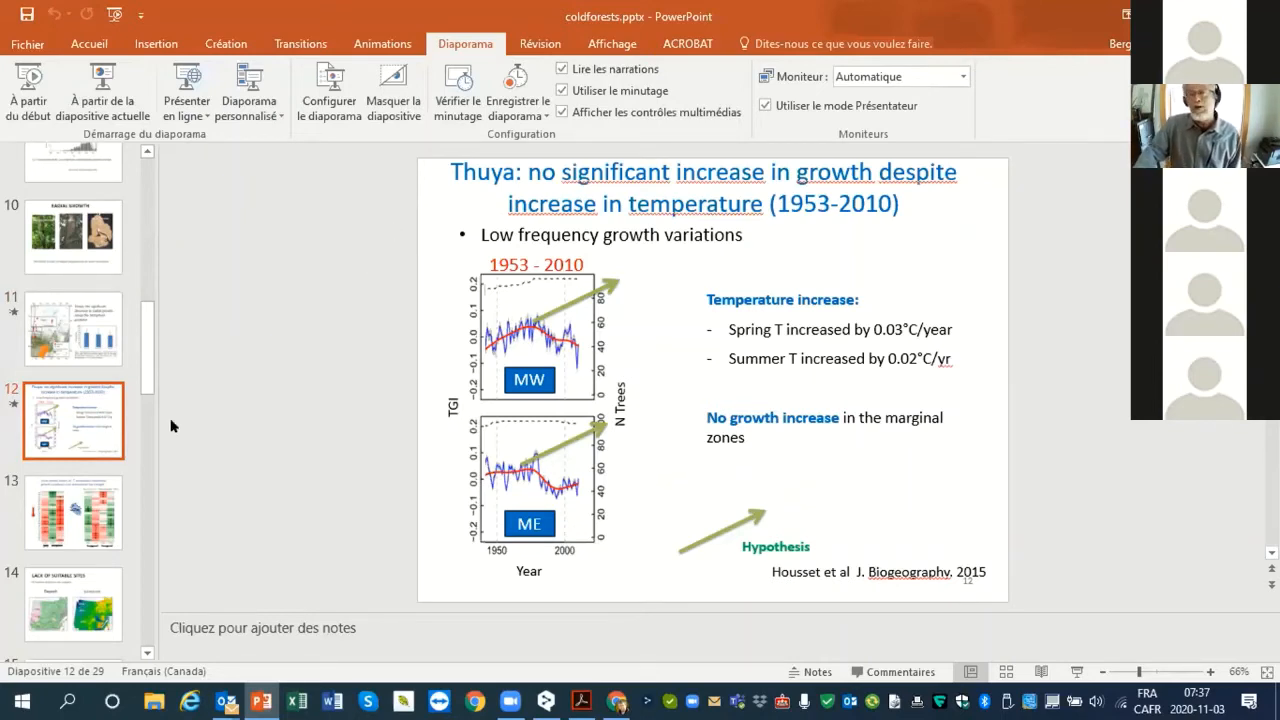
# Show the climatic drivers heat-map slide, then move to slide 14, Lack of Suitable Sites
pyautogui.click(72, 512)
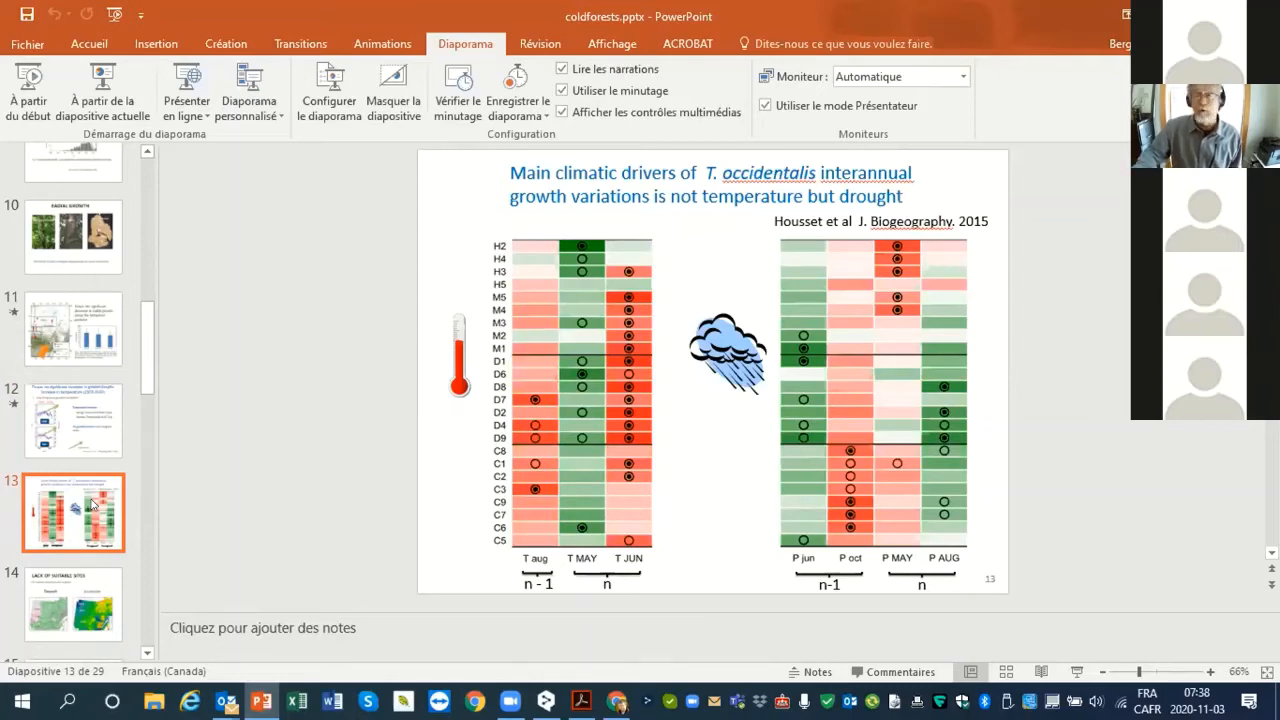
pyautogui.click(72, 604)
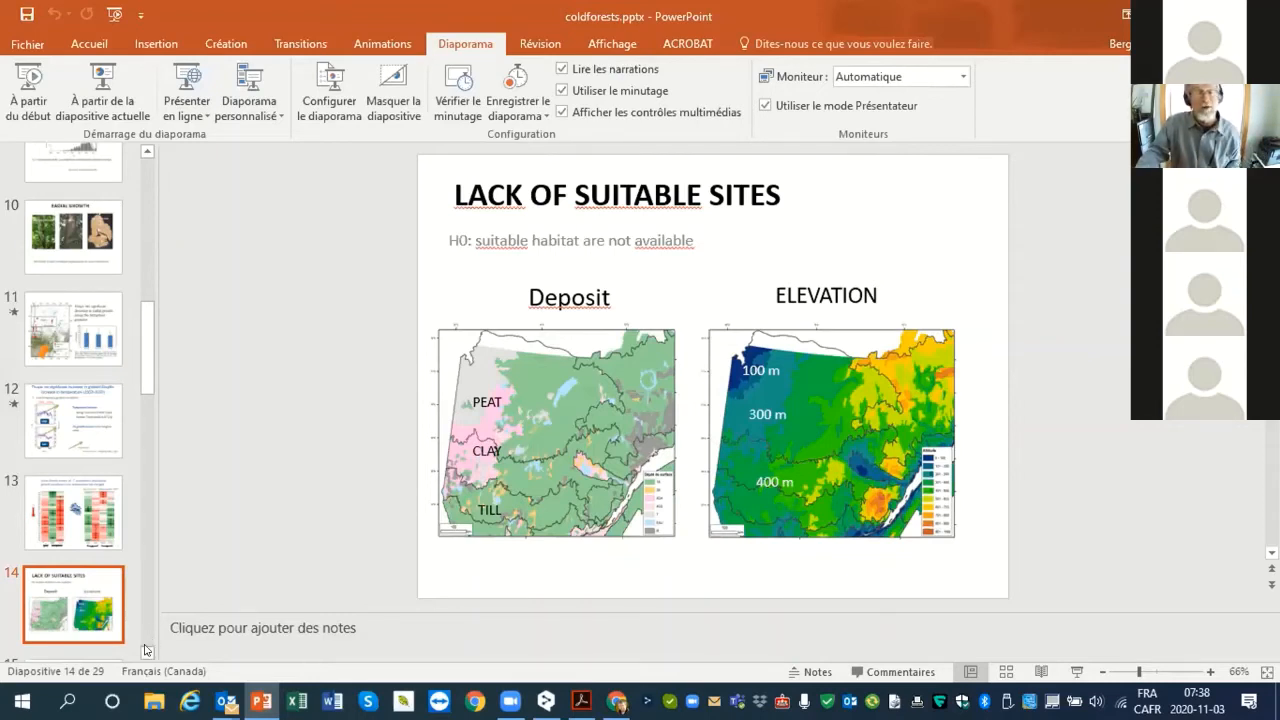
# Scroll the thumbnail pane down while slide 14, Lack of Suitable Sites, stays on screen
pyautogui.scroll(-3)
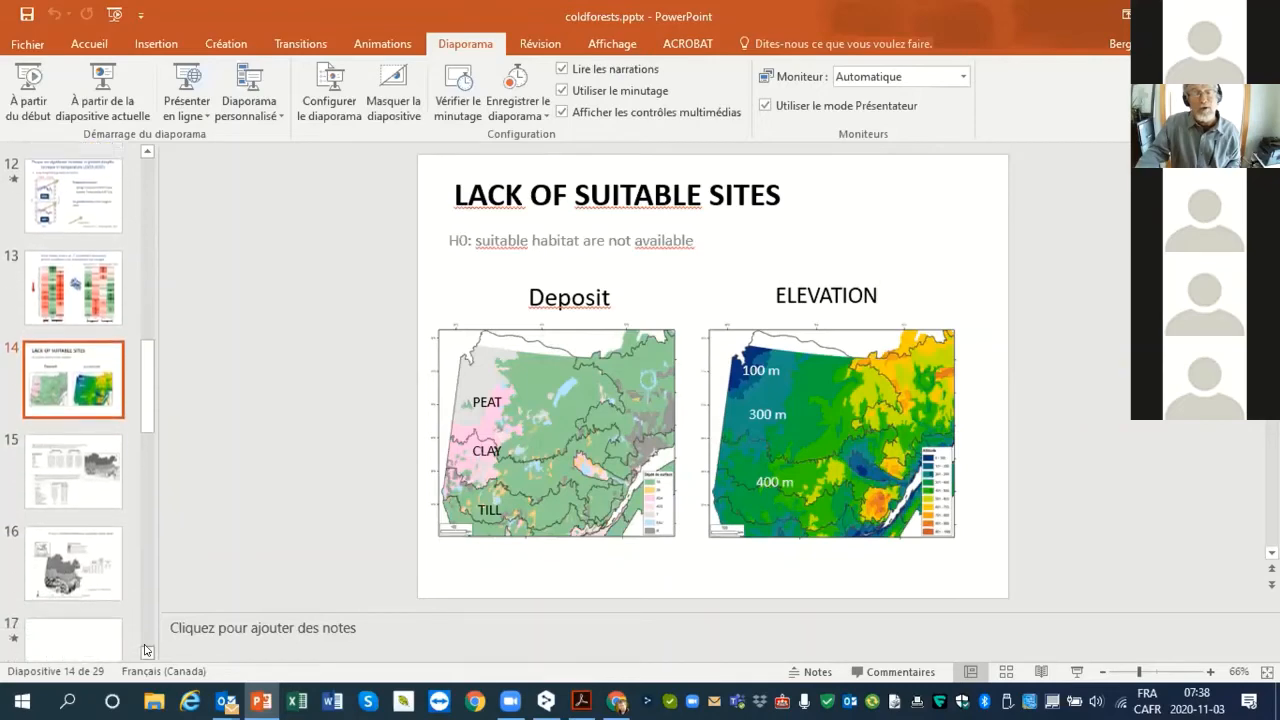
# Show the slide 15 habitat model accuracy tables, then slide 16's northern habitat availability map
pyautogui.click(72, 414)
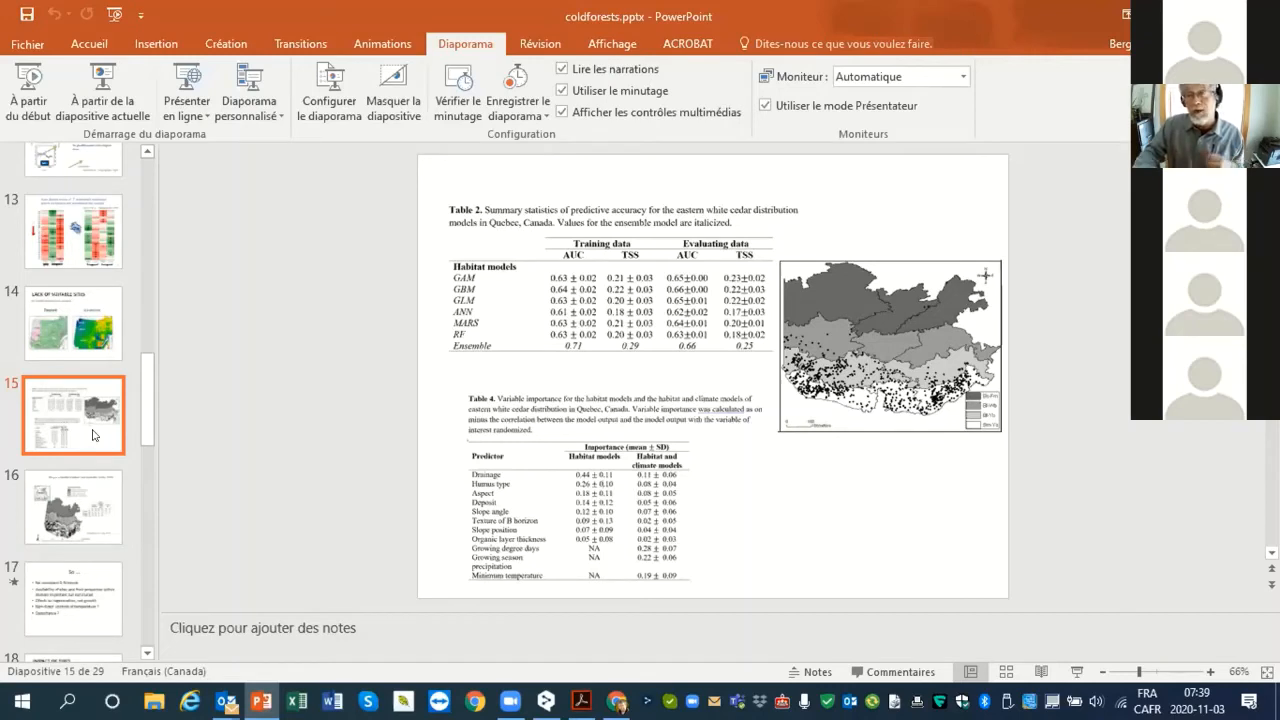
pyautogui.moveTo(82, 496)
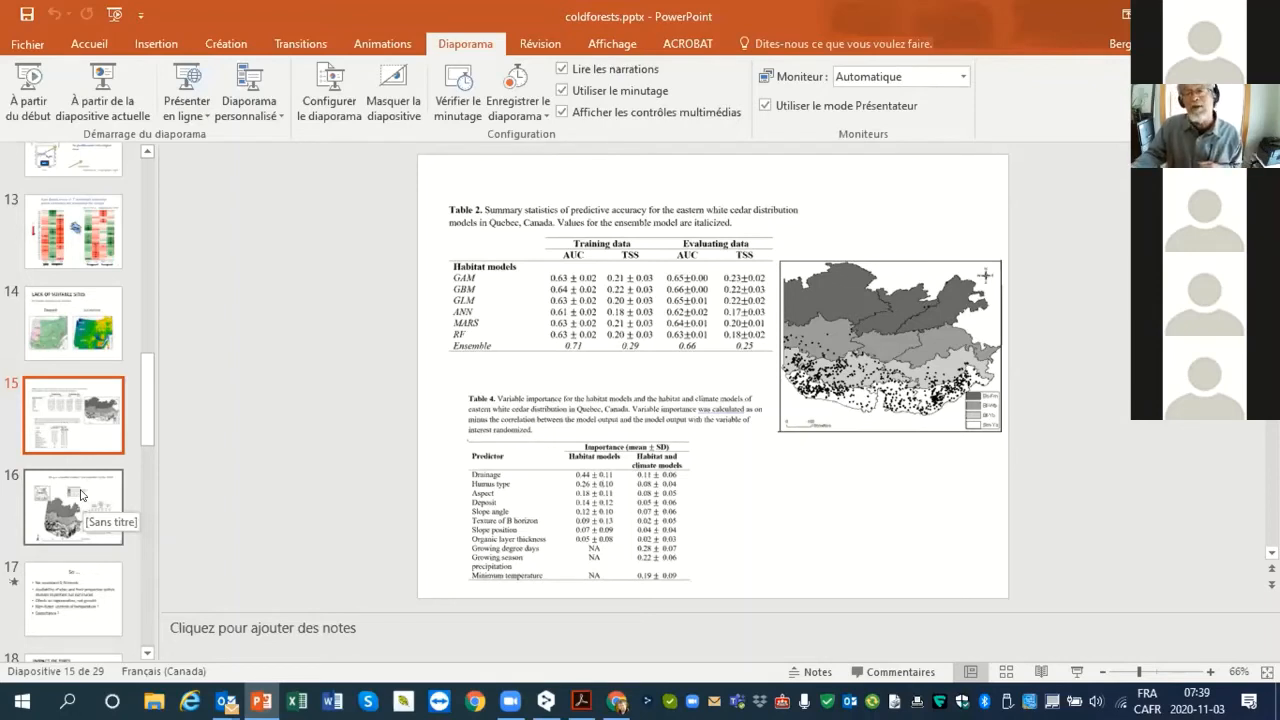
pyautogui.click(72, 508)
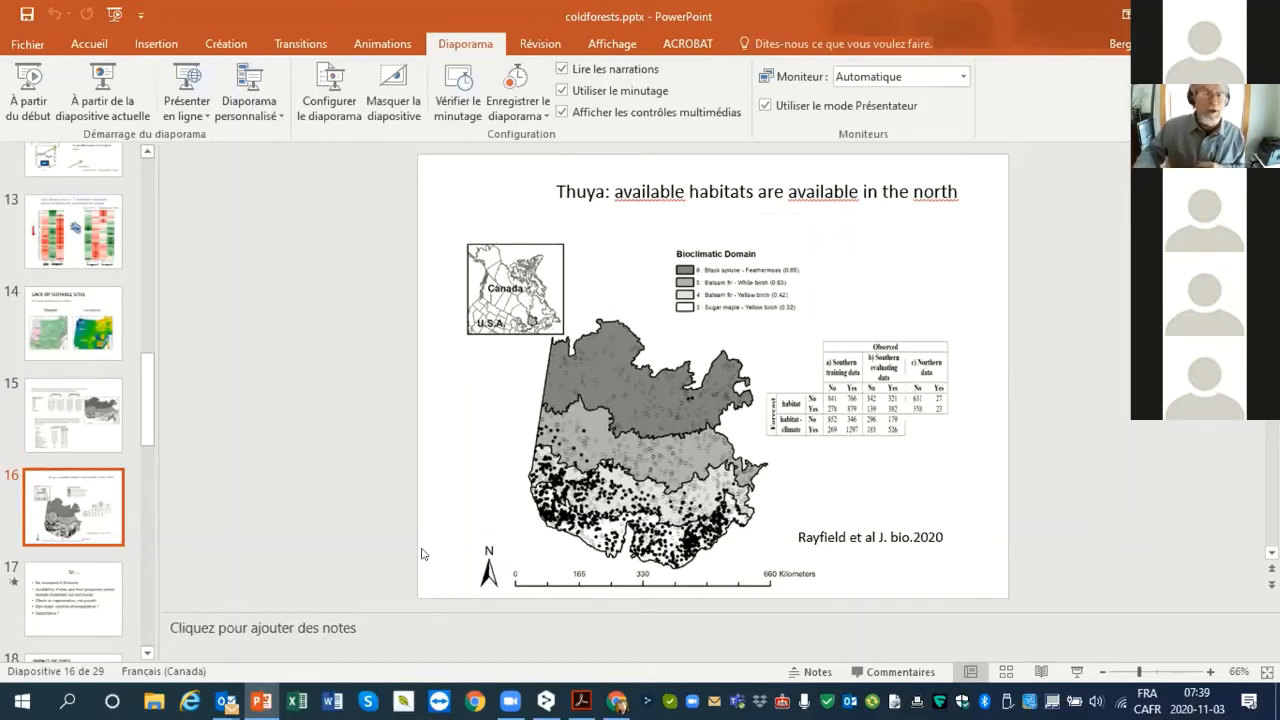
# Advance past the northern habitat map to the Thuya stand age comparison slide
pyautogui.click(72, 598)
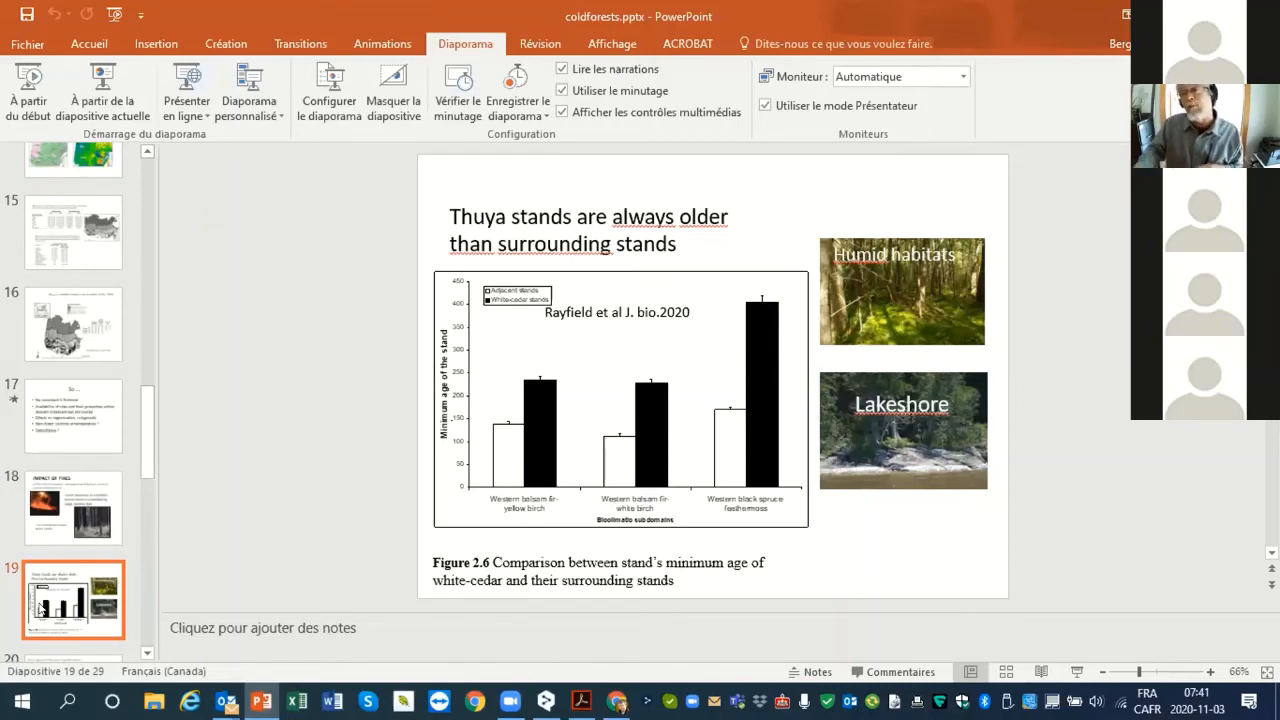
pyautogui.moveTo(280, 516)
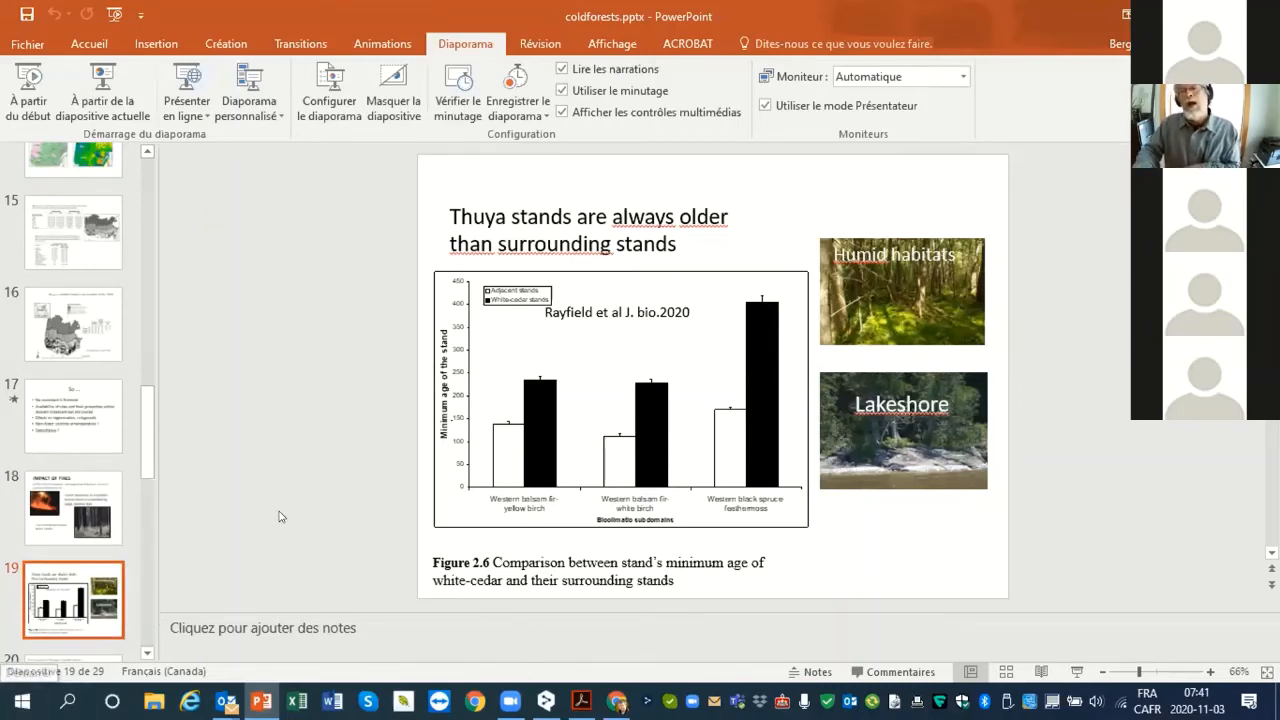
pyautogui.moveTo(938, 272)
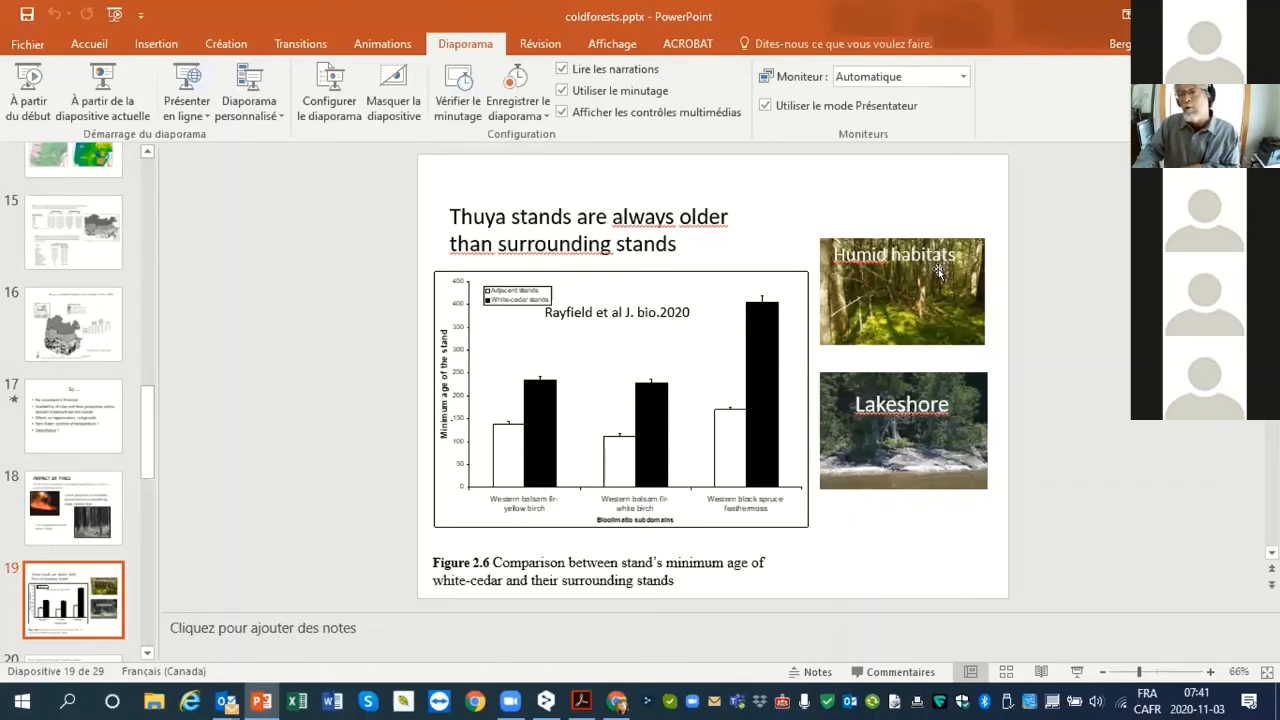
pyautogui.moveTo(184, 568)
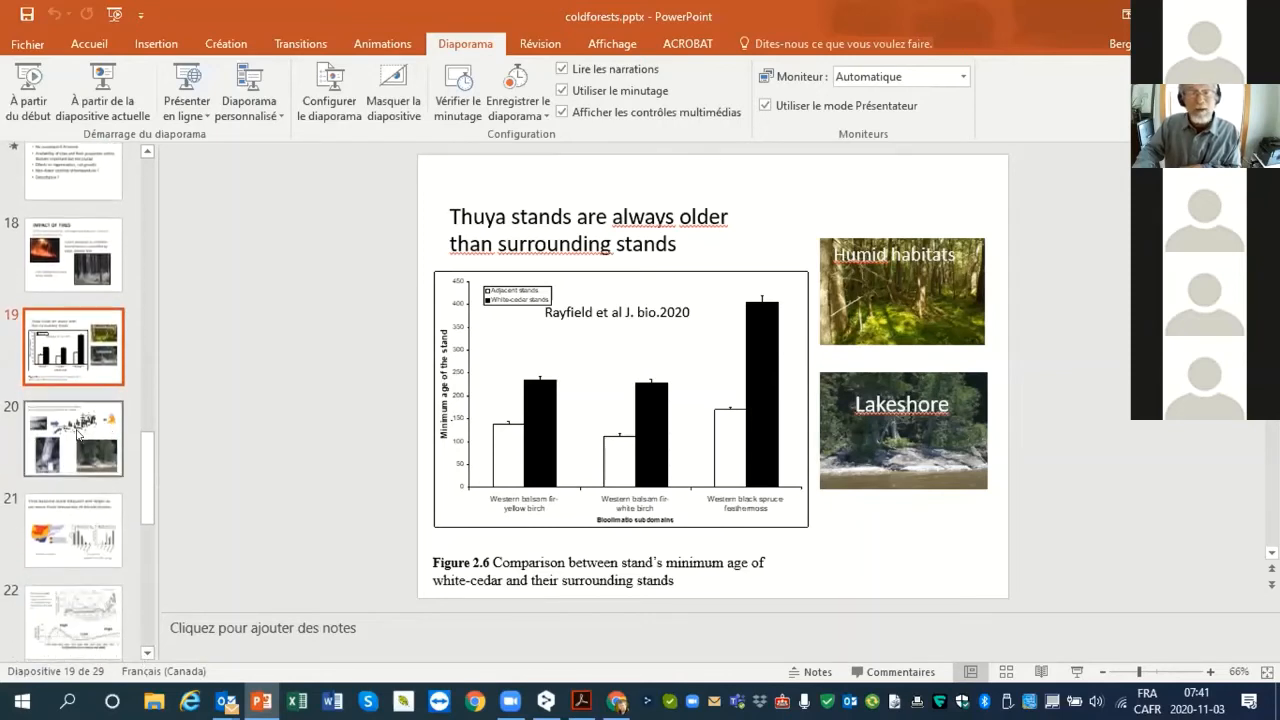
# Move to slide 20 on Thuya thriving at lakeshore margins despite ice scouring and fire
pyautogui.click(72, 438)
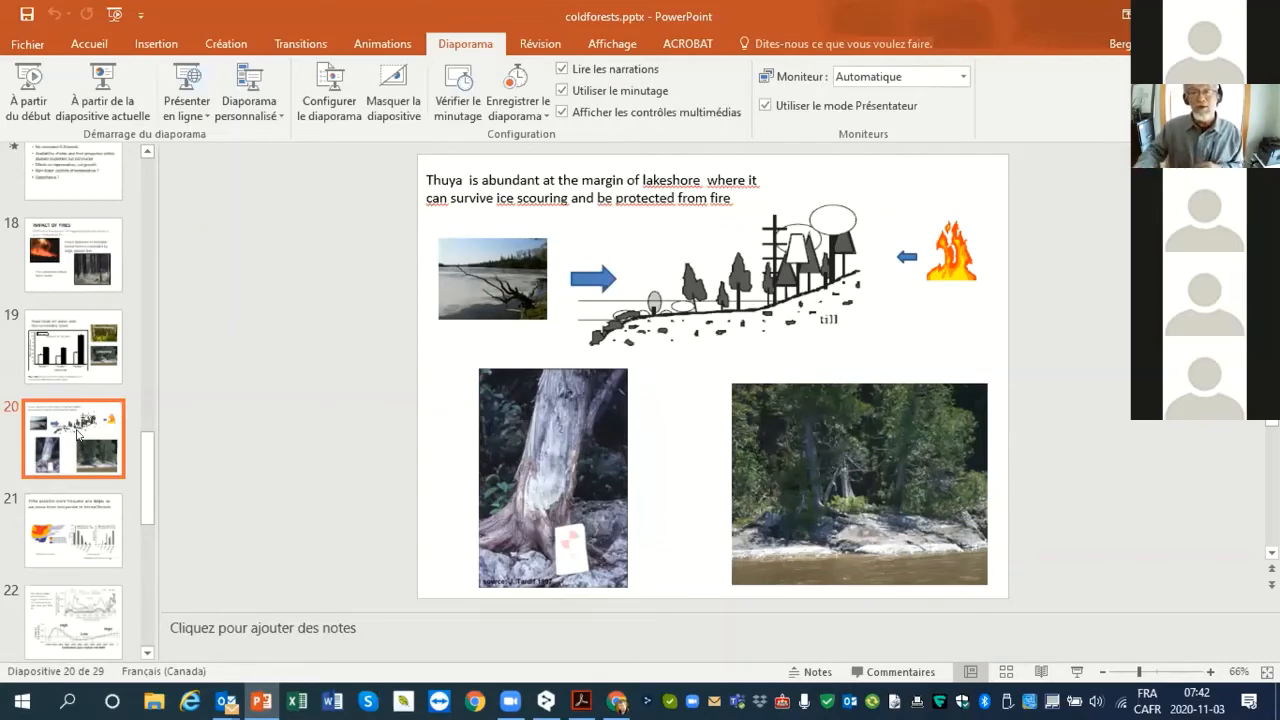
# Advance to slide 21 on fire frequency from temperate to boreal forests
pyautogui.click(72, 530)
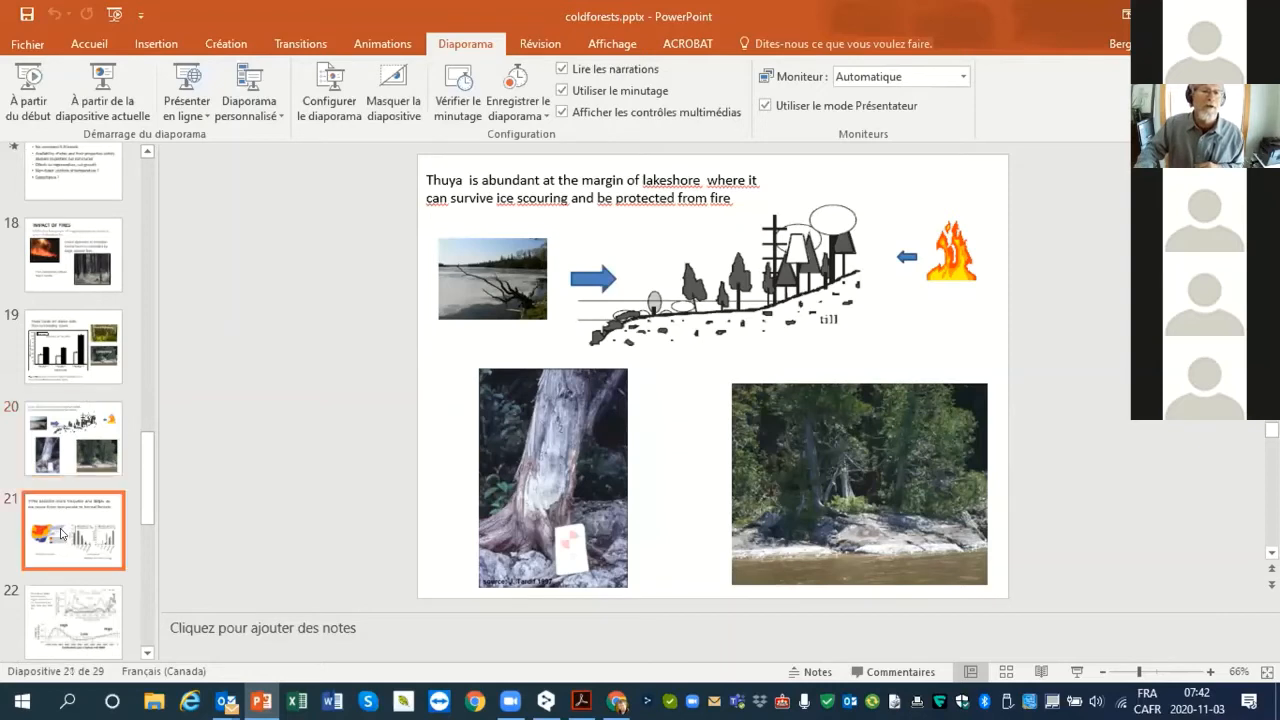
# Present slide 21's fire maps and charts, then move to slide 22's charcoal and pollen reconstructions
pyautogui.click(72, 530)
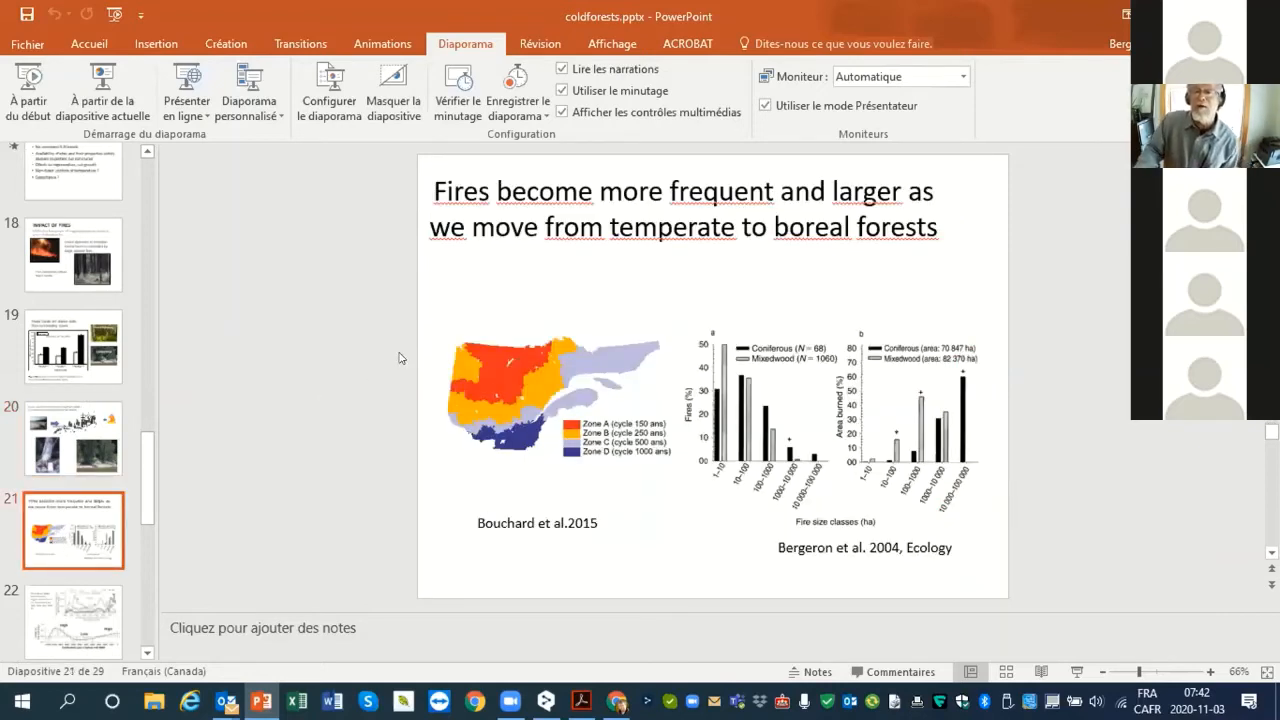
pyautogui.moveTo(596, 348)
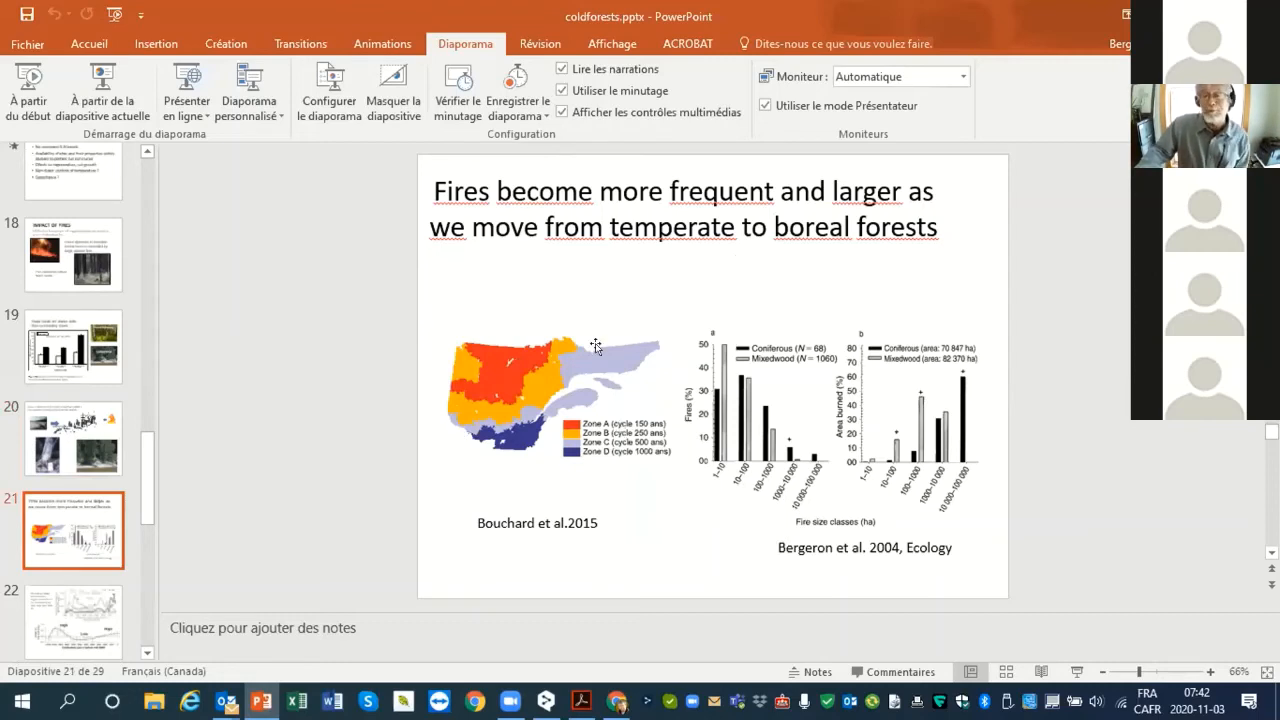
pyautogui.moveTo(568, 448)
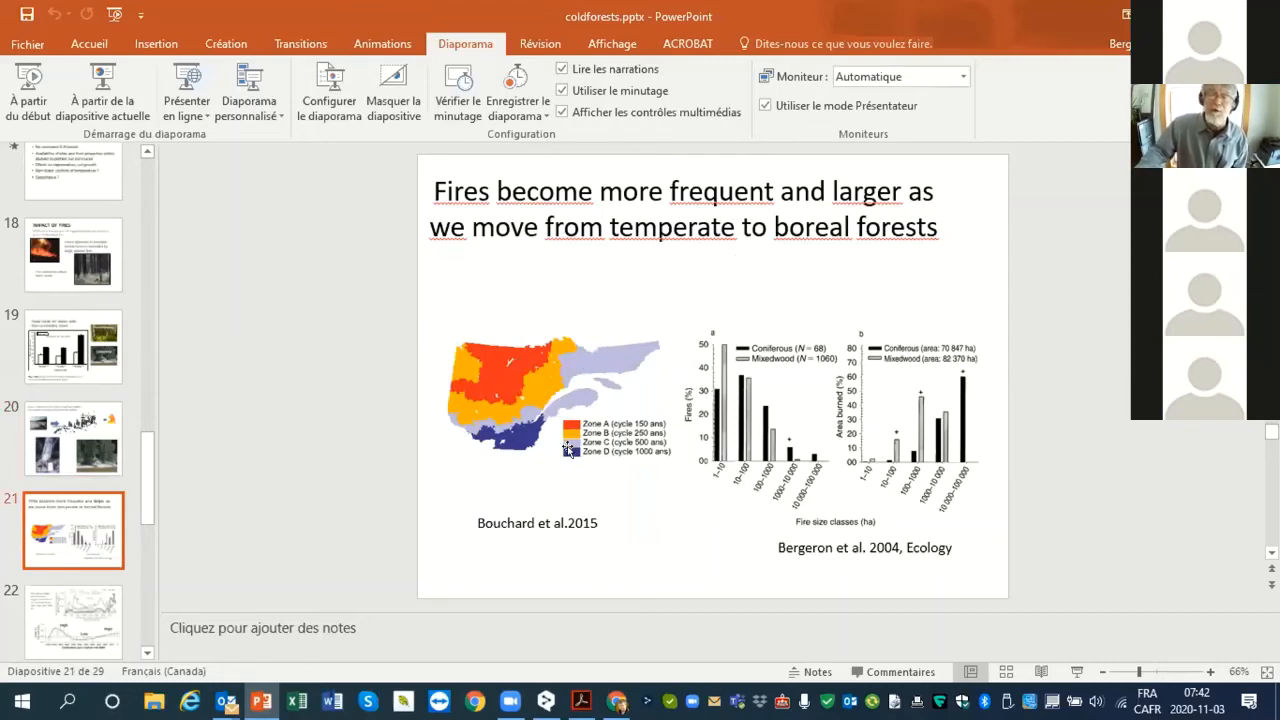
pyautogui.moveTo(516, 444)
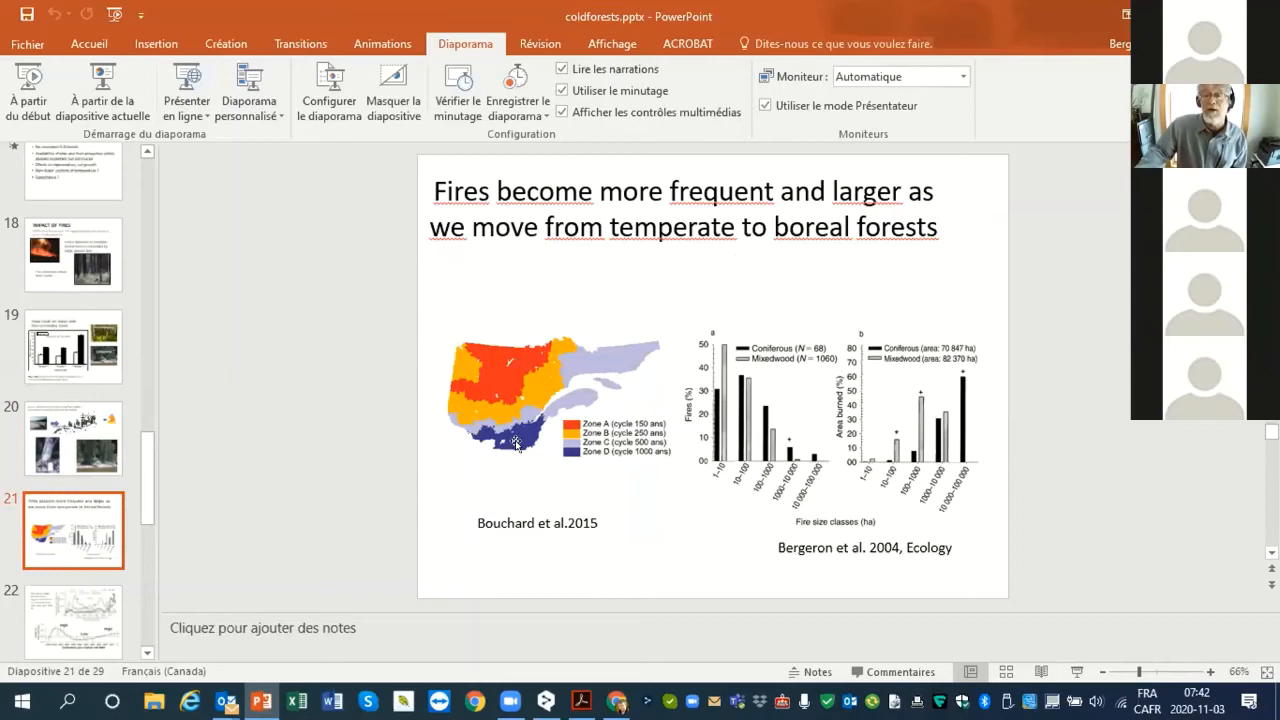
pyautogui.moveTo(536, 340)
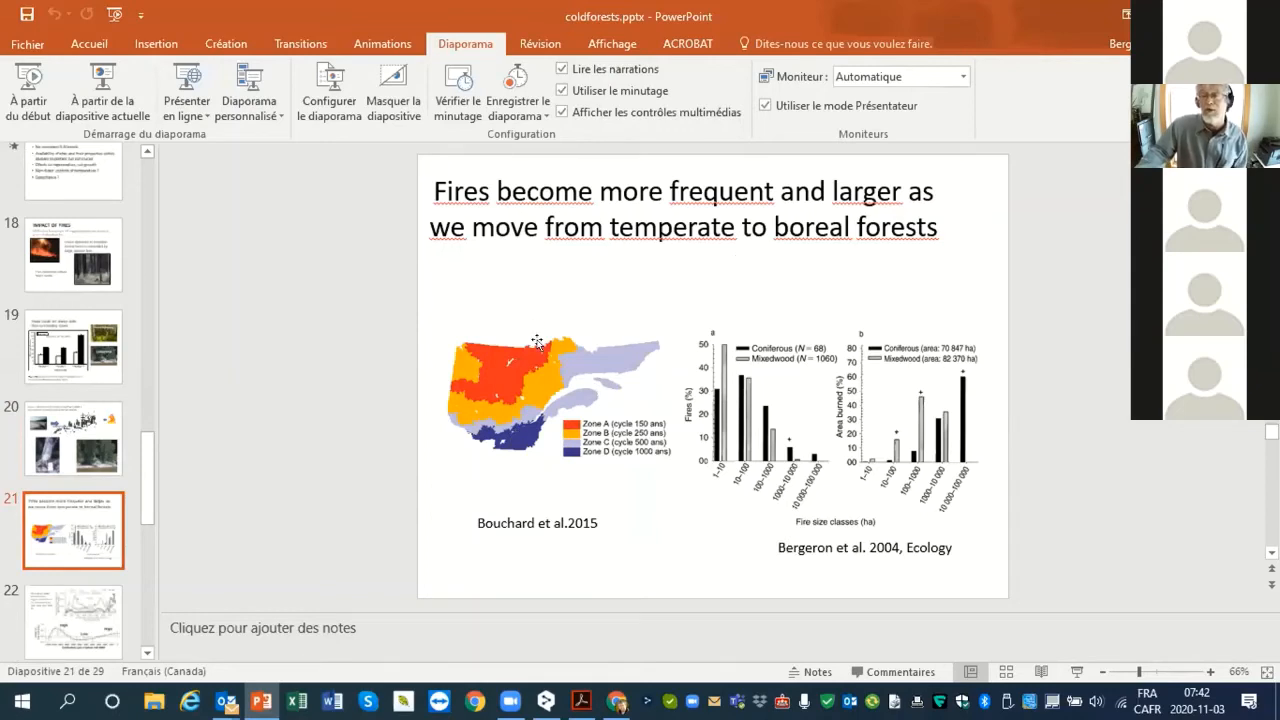
pyautogui.moveTo(896, 450)
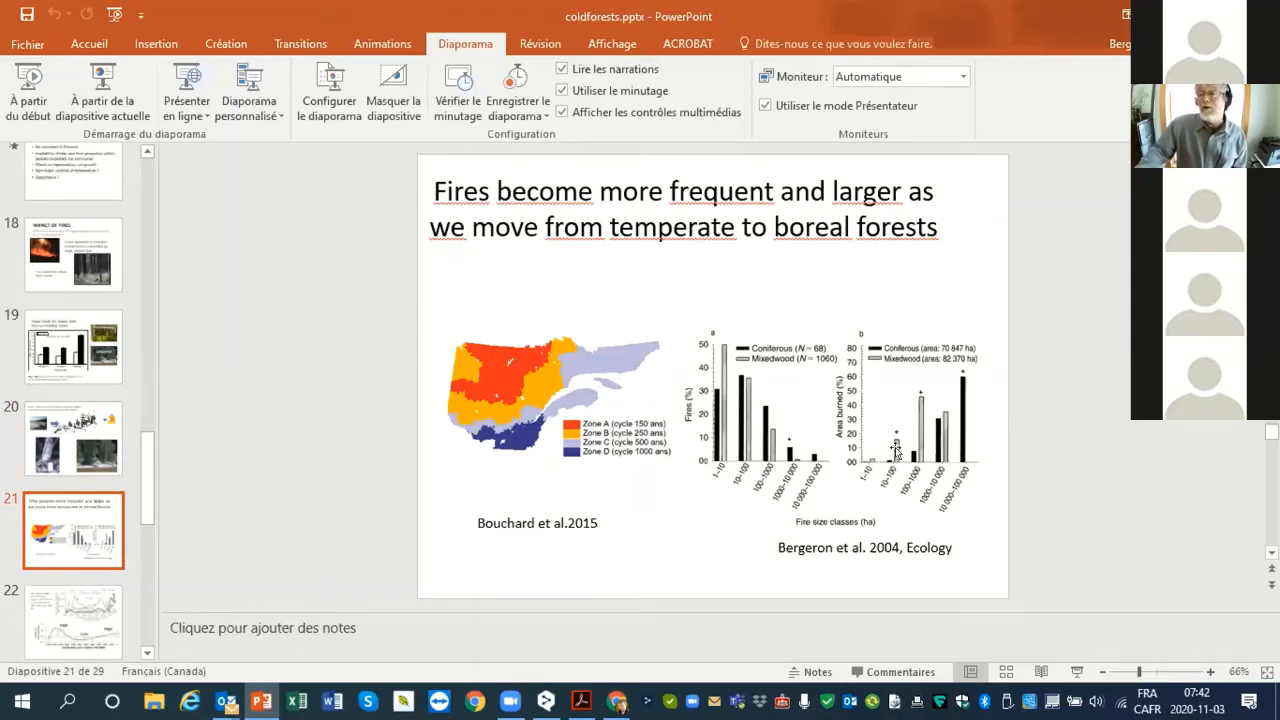
pyautogui.moveTo(984, 448)
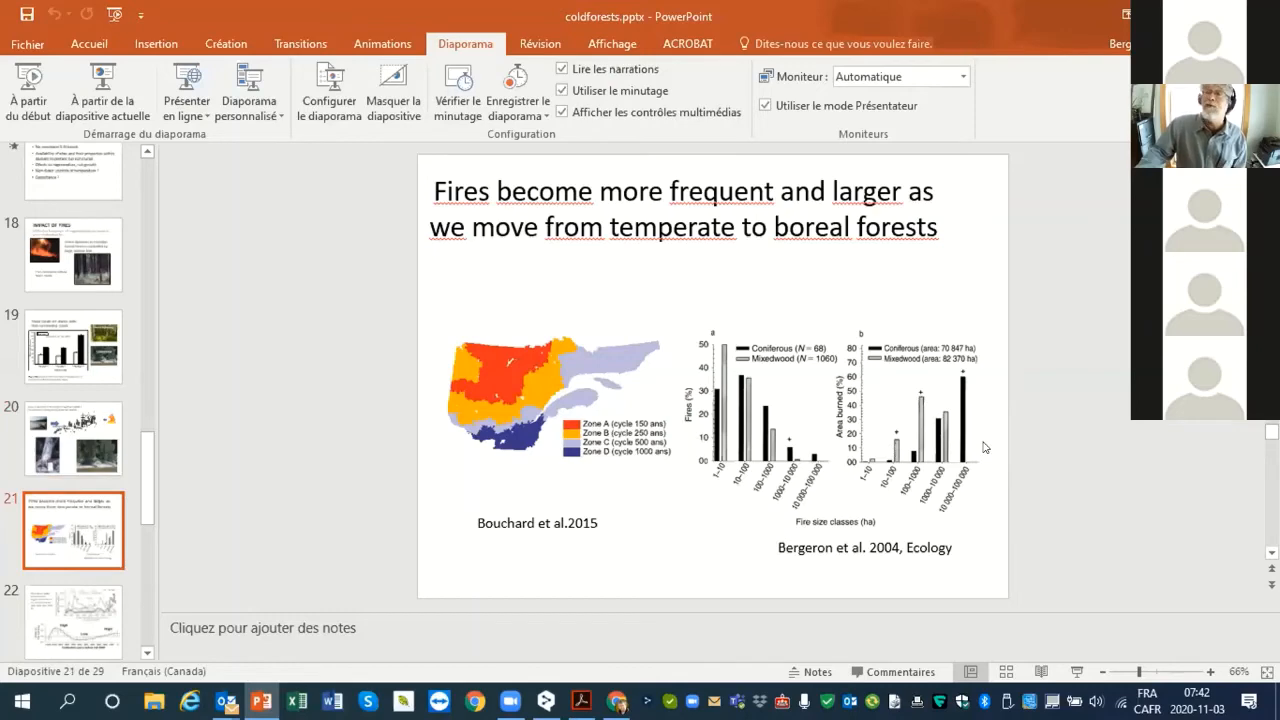
pyautogui.moveTo(660, 518)
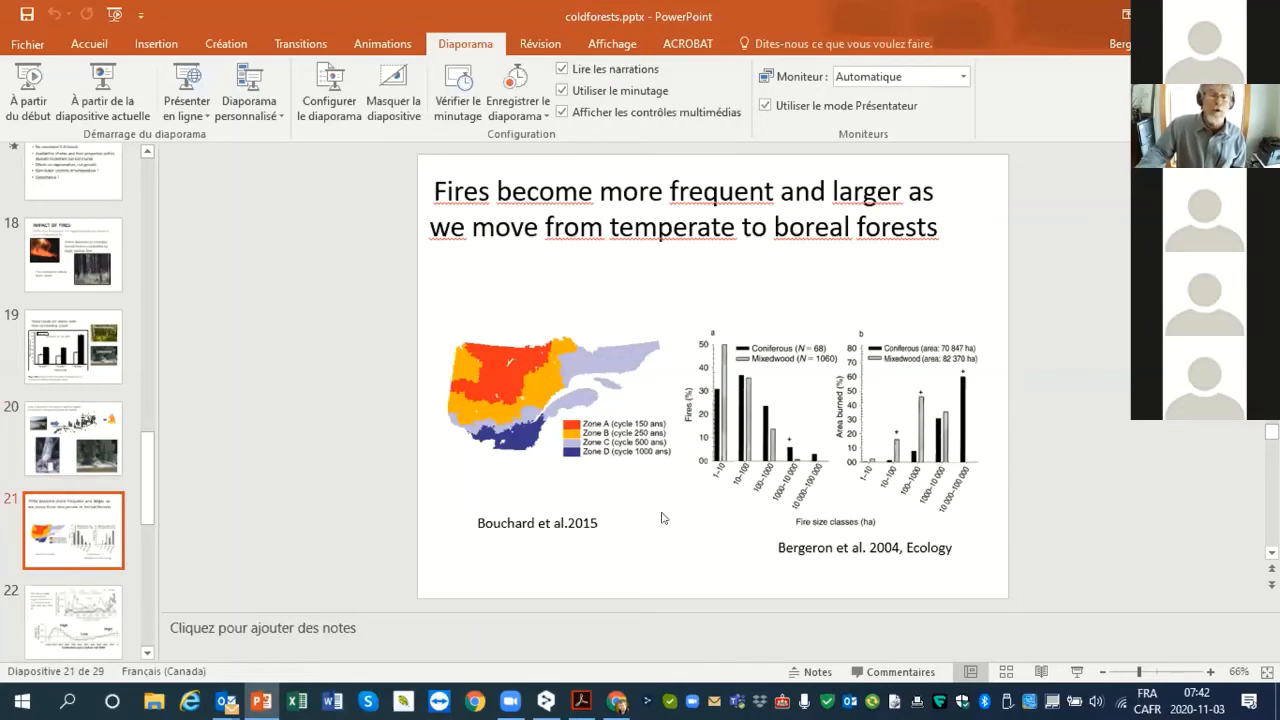
pyautogui.click(72, 620)
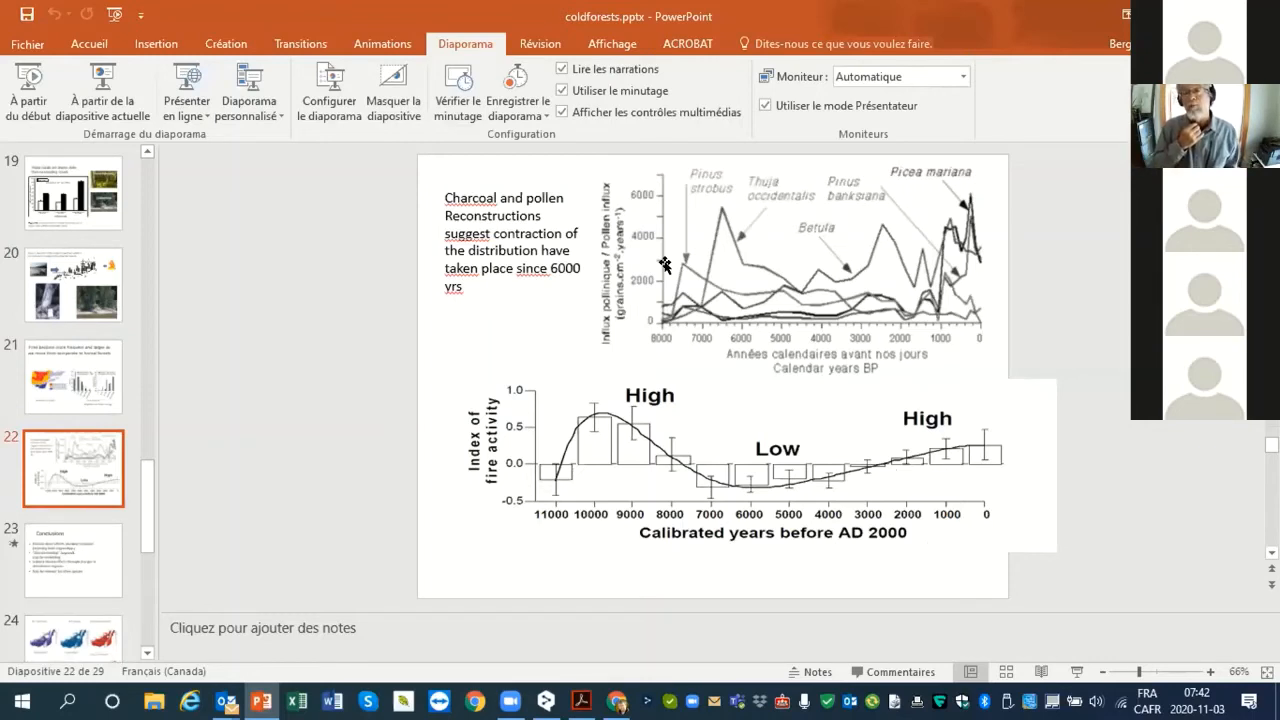
pyautogui.moveTo(732, 432)
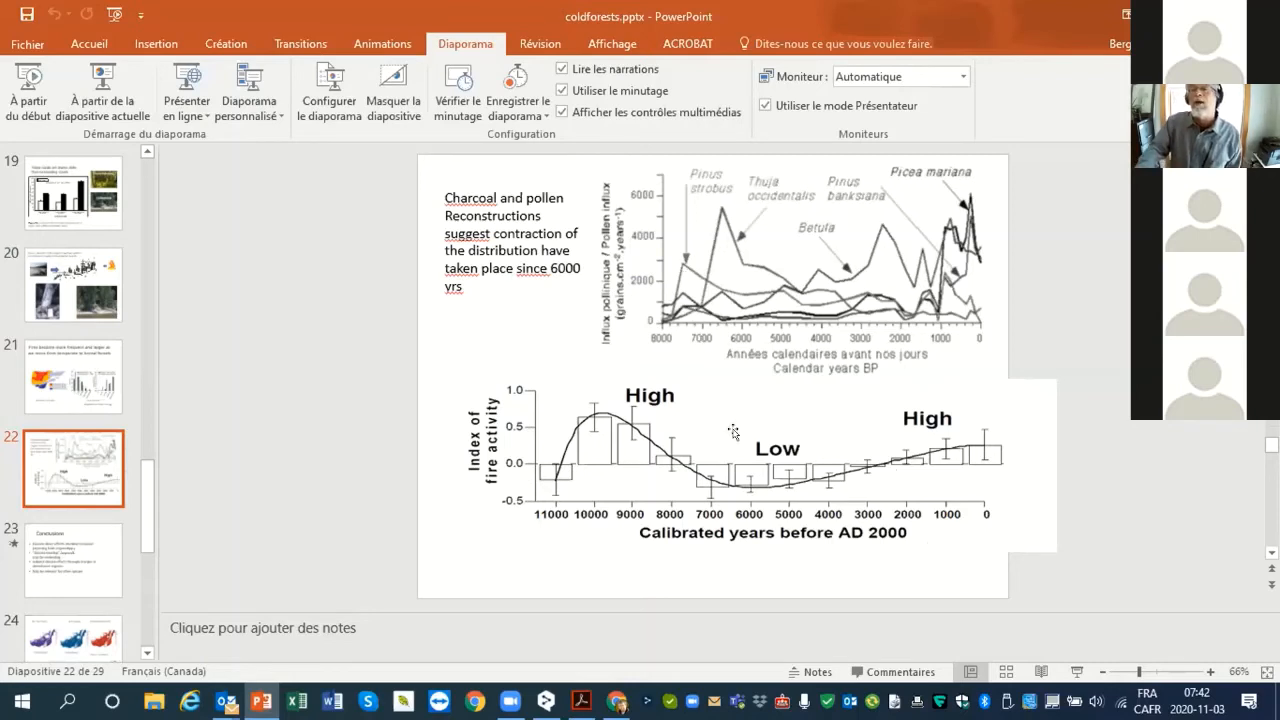
pyautogui.moveTo(732, 460)
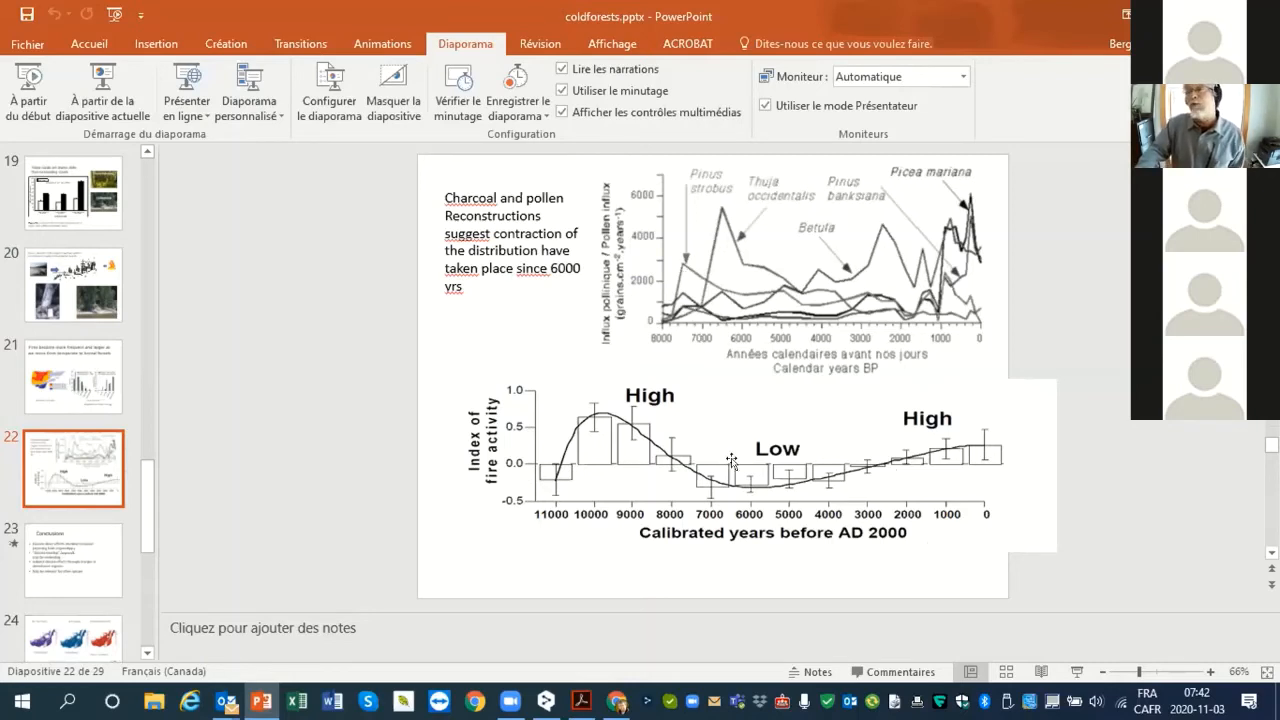
pyautogui.moveTo(744, 338)
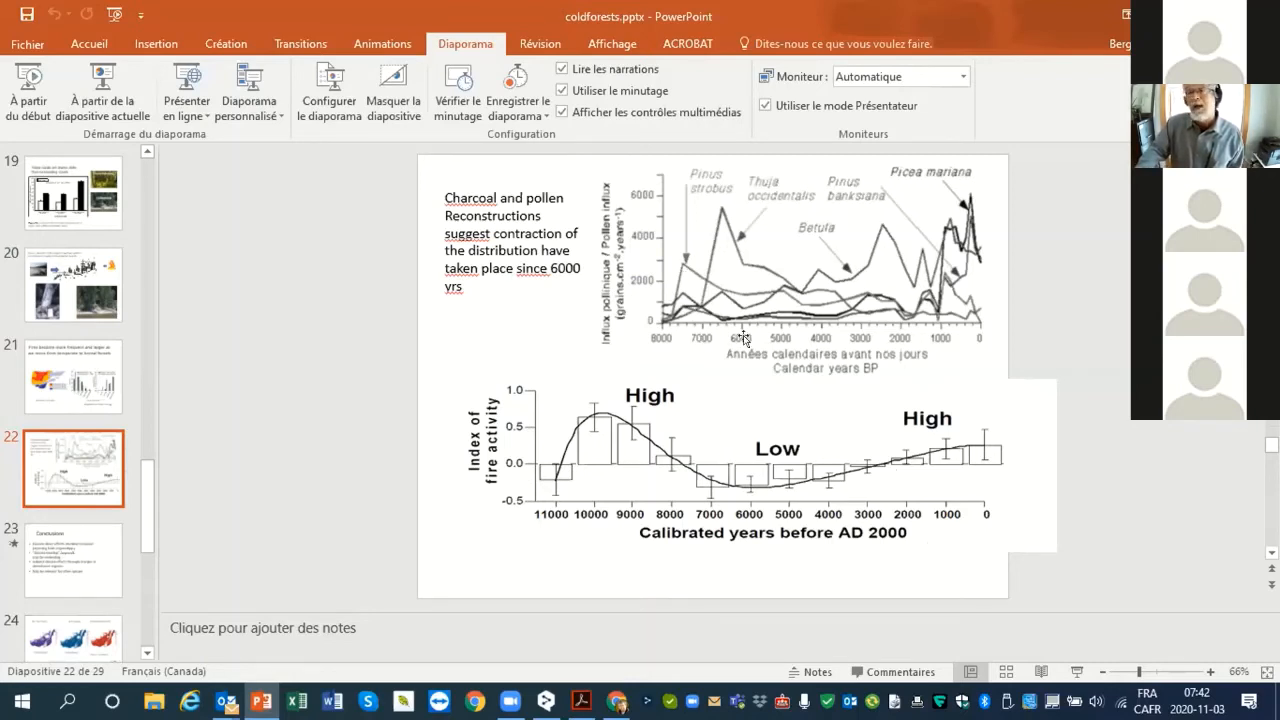
pyautogui.moveTo(758, 242)
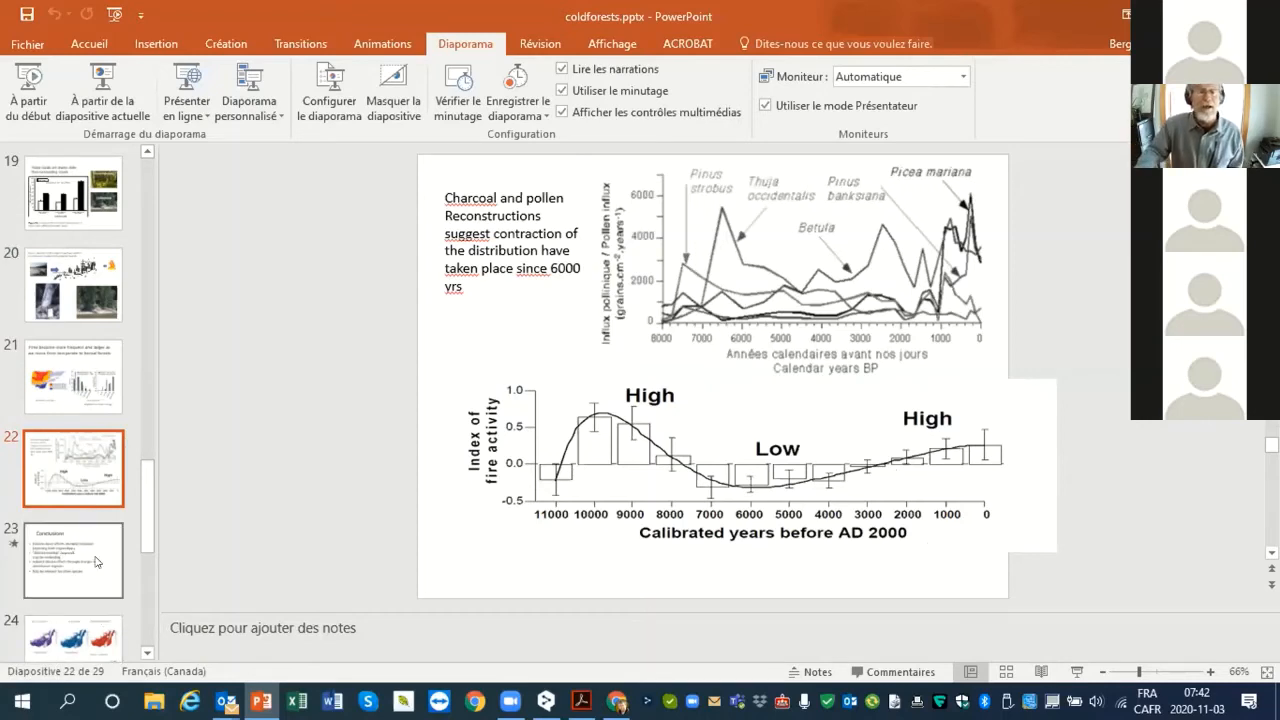
# Advance past the fire activity slide to slide 24's six tree species distribution maps
pyautogui.click(72, 560)
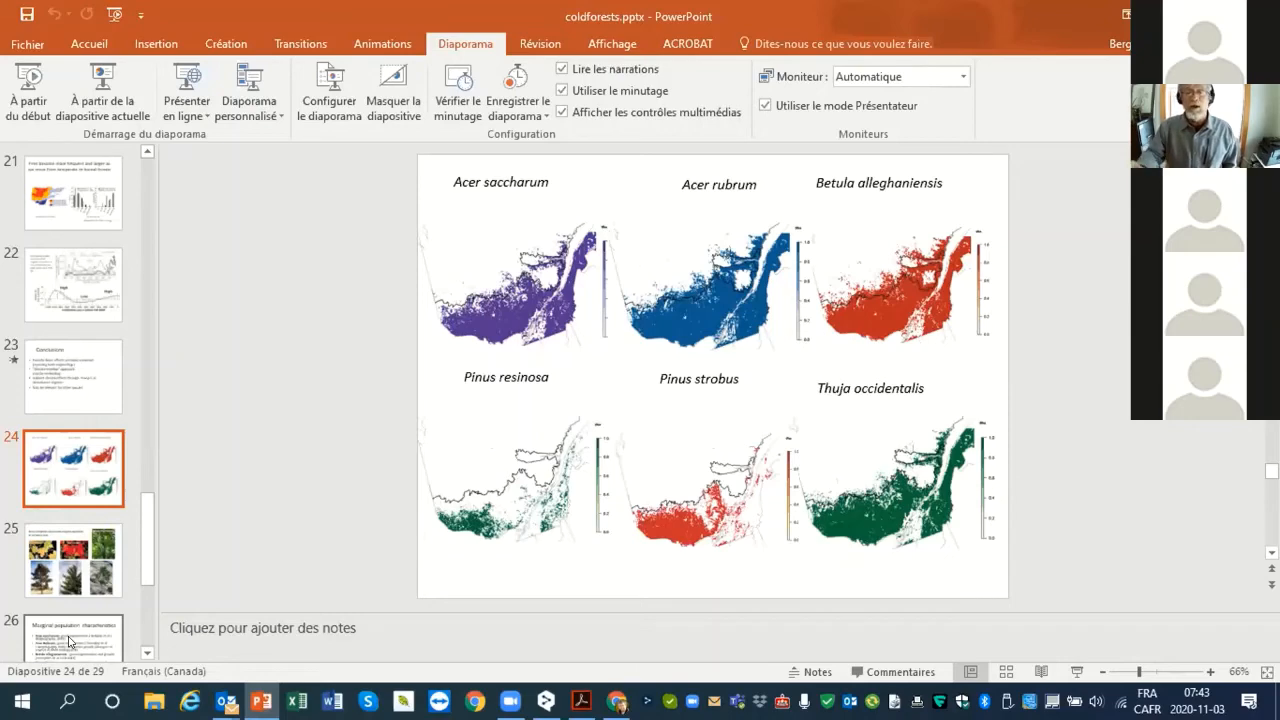
# Advance from the species distribution maps to the Marginal population characteristics slide
pyautogui.click(72, 636)
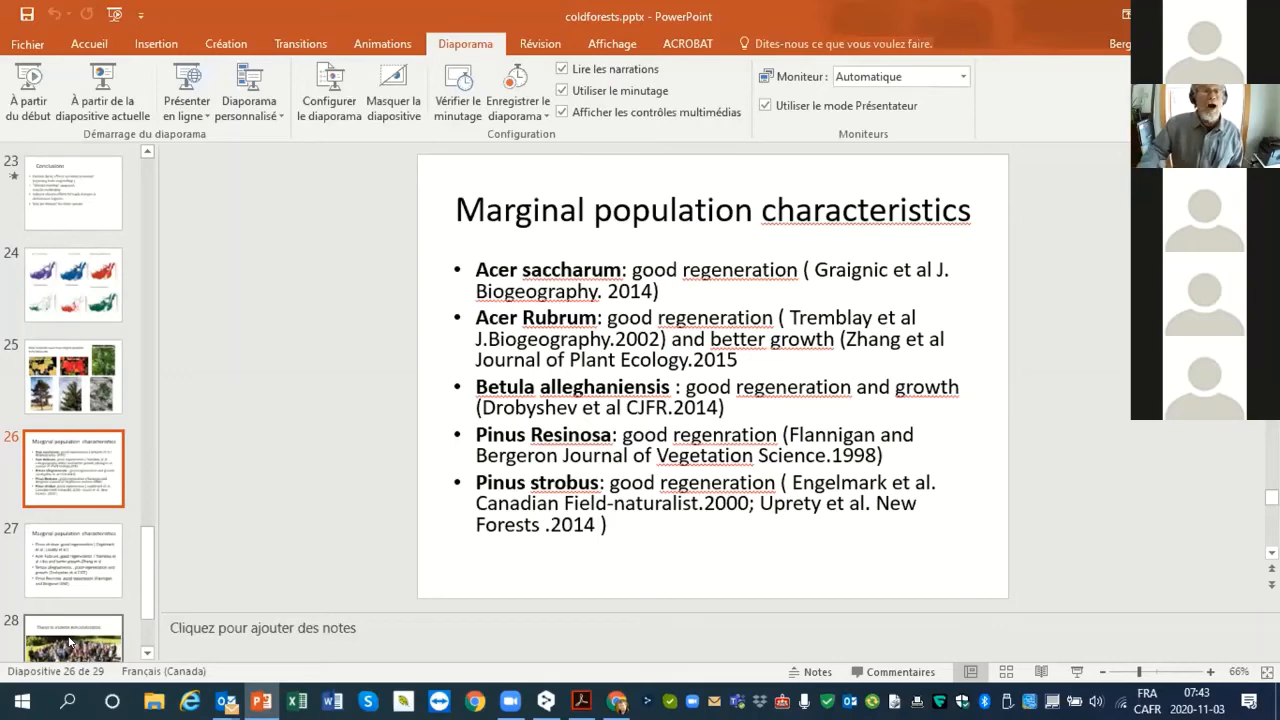
# Move on to the second Marginal population characteristics slide starting with Pinus strobus
pyautogui.click(72, 560)
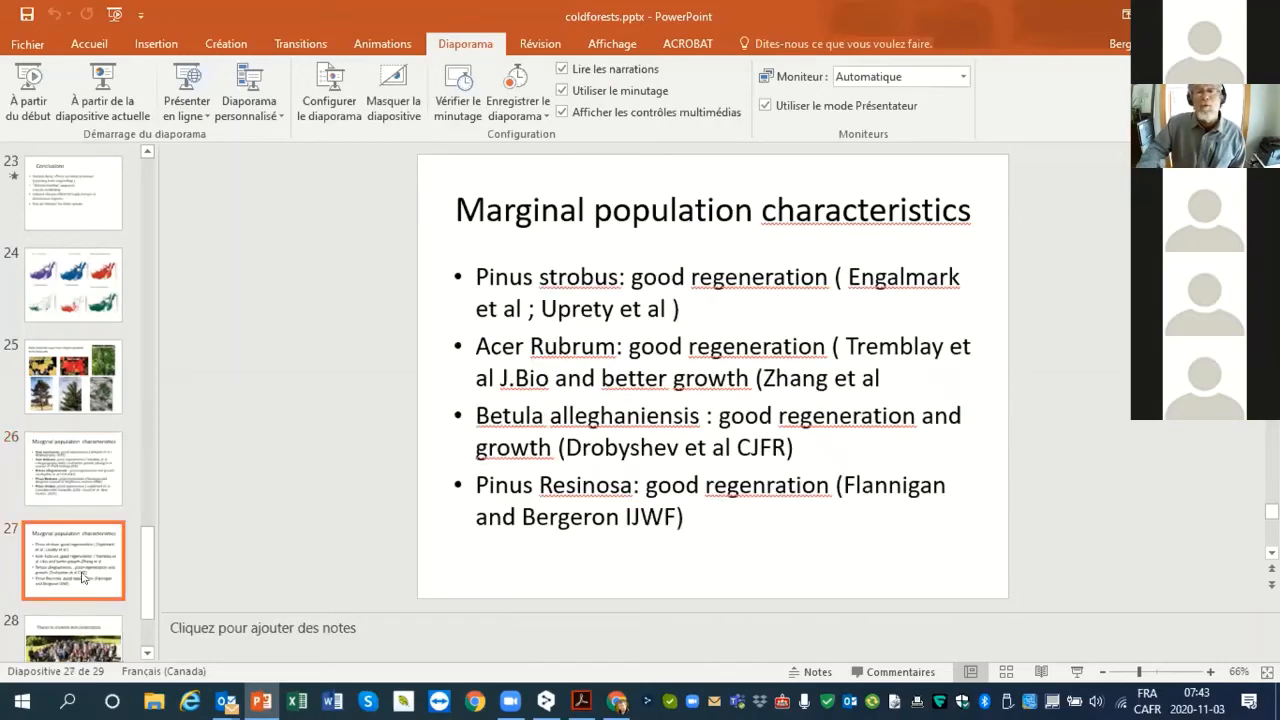
pyautogui.moveTo(80, 470)
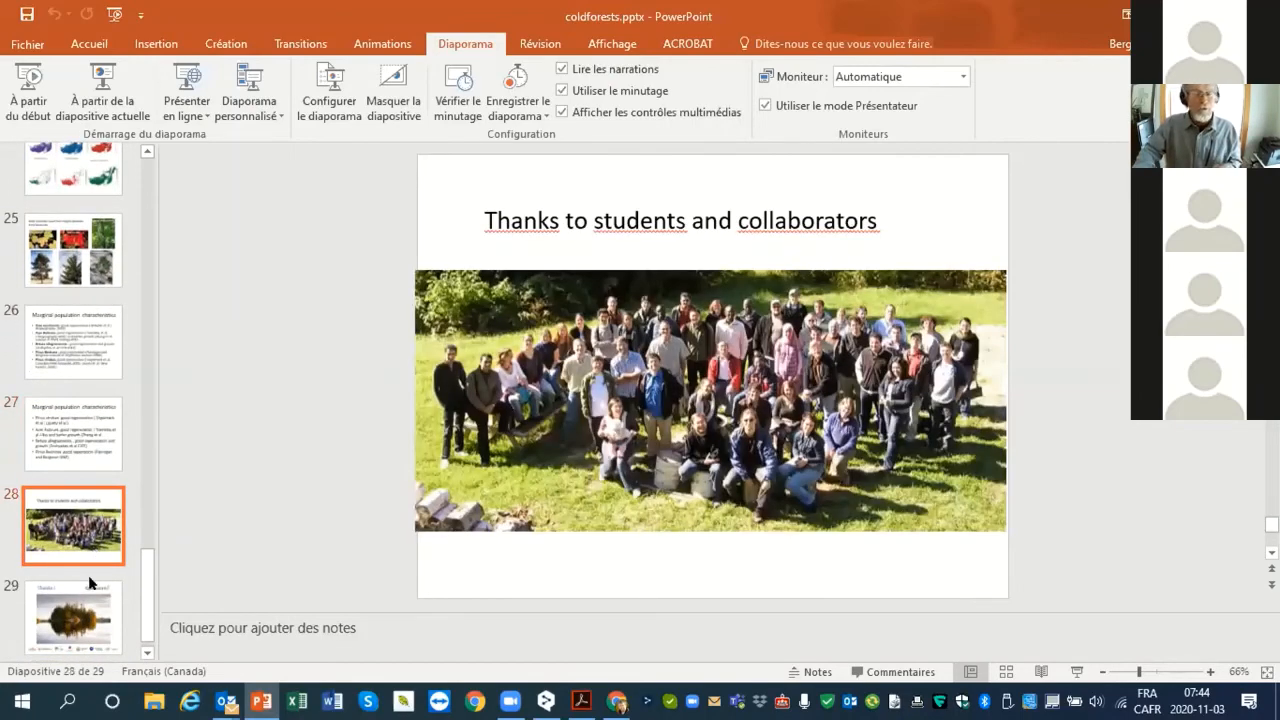
pyautogui.click(72, 616)
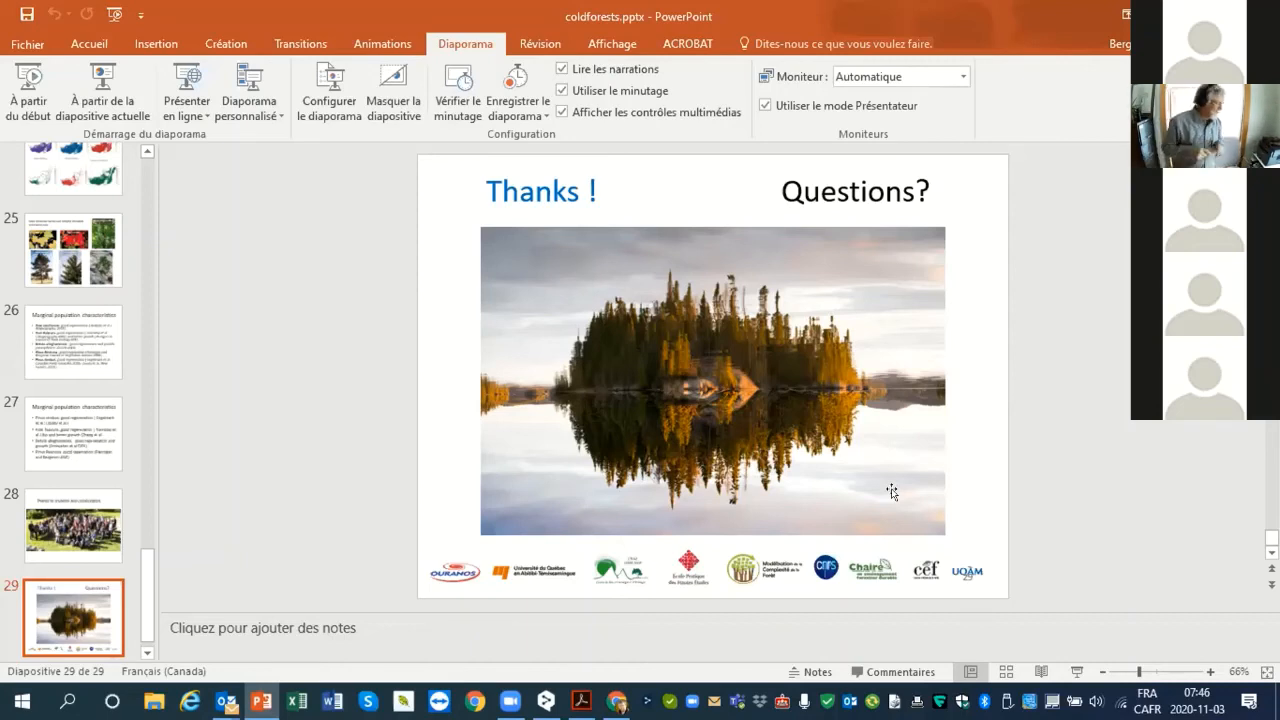
pyautogui.moveTo(732, 408)
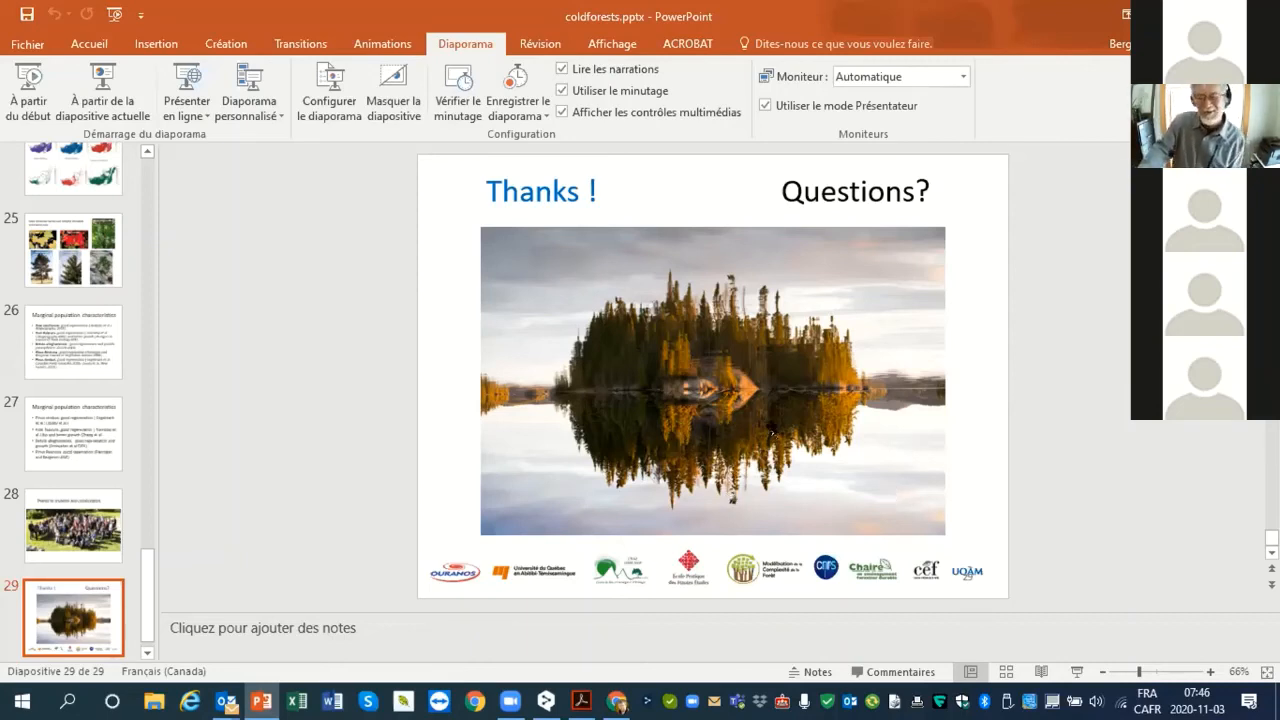
pyautogui.moveTo(1030, 502)
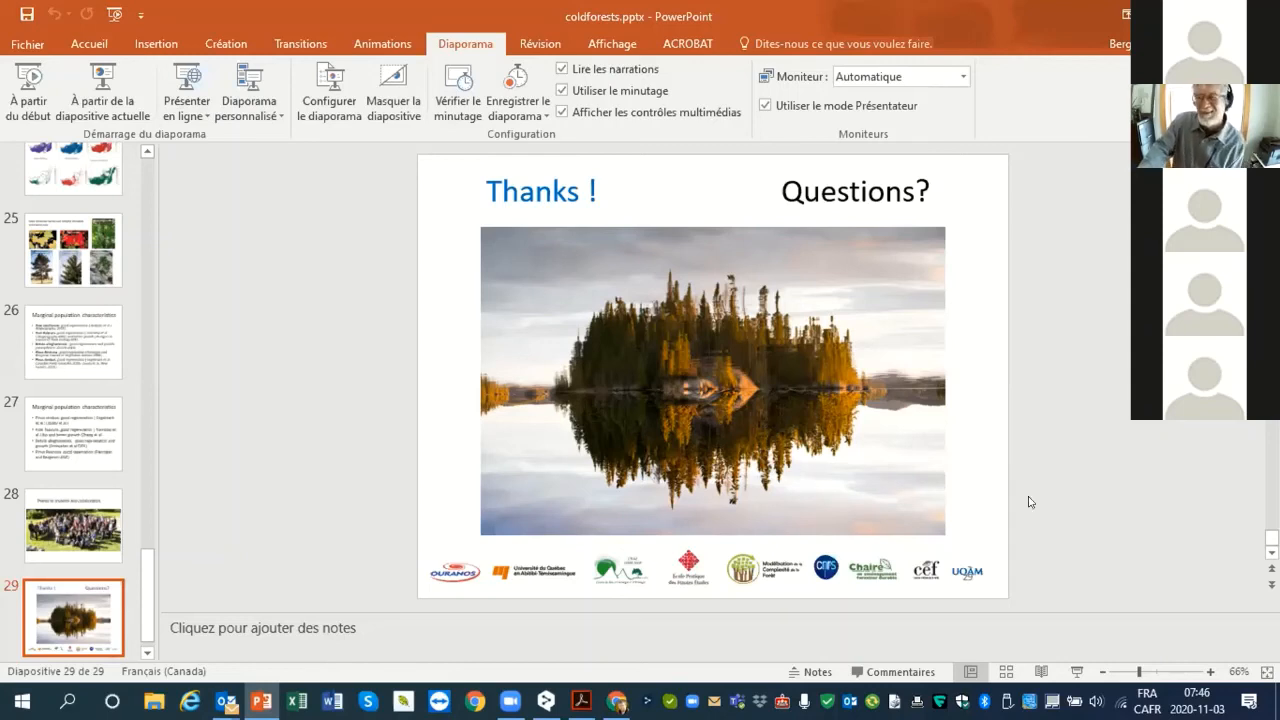
pyautogui.moveTo(1016, 336)
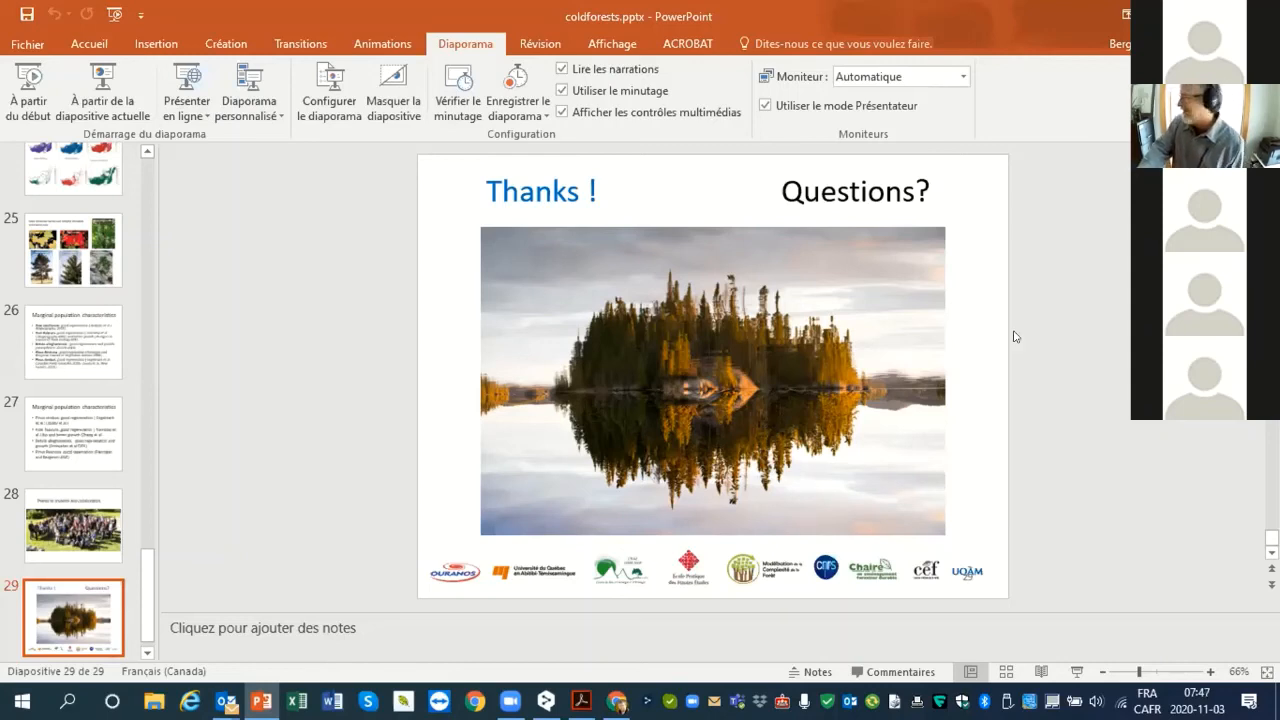